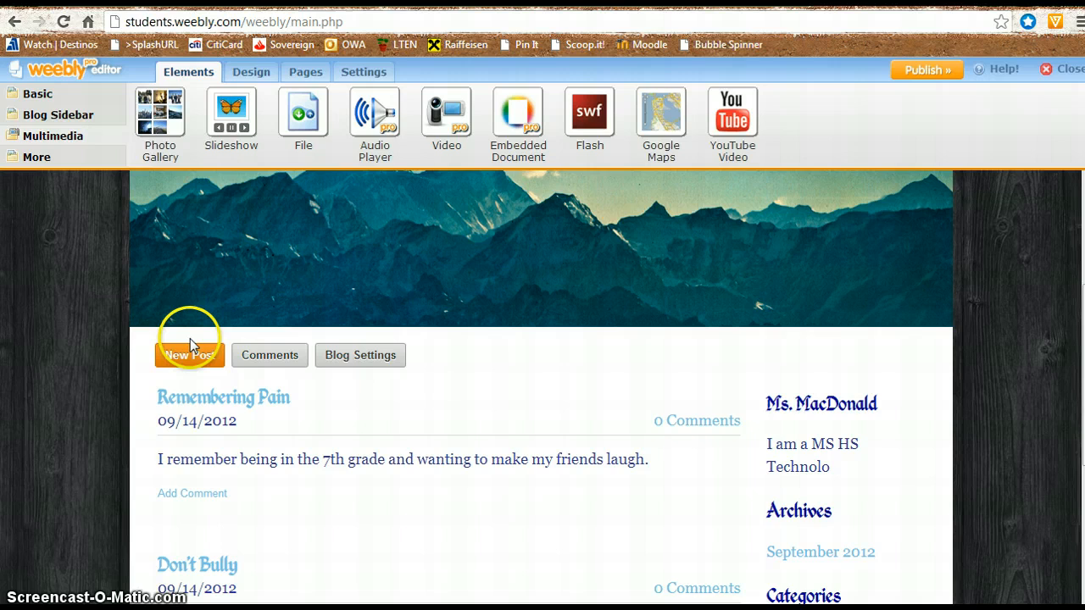
mouse_move(71, 321)
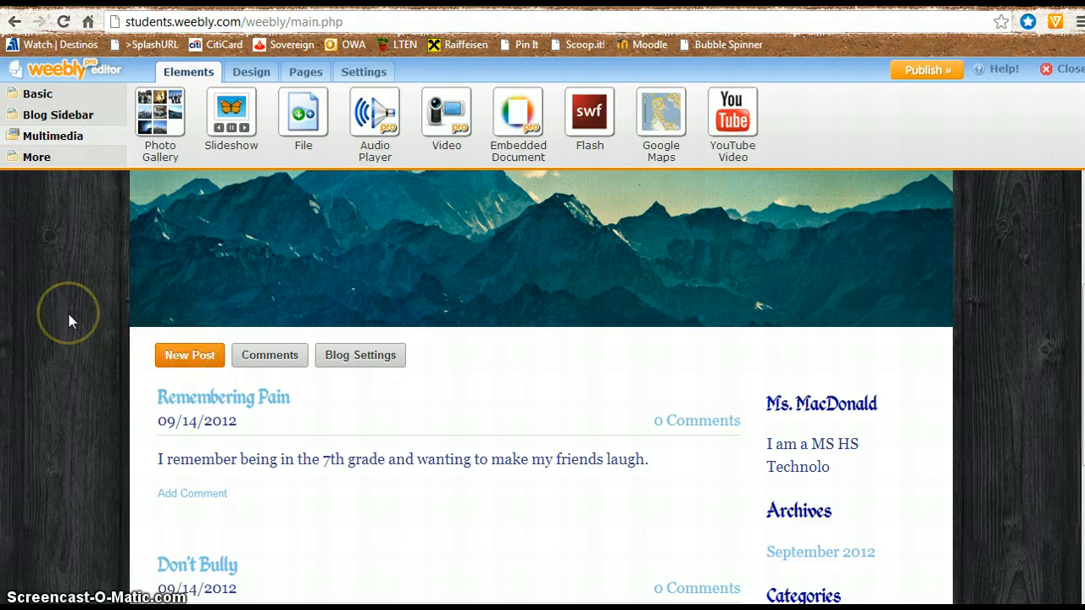
mouse_move(70, 320)
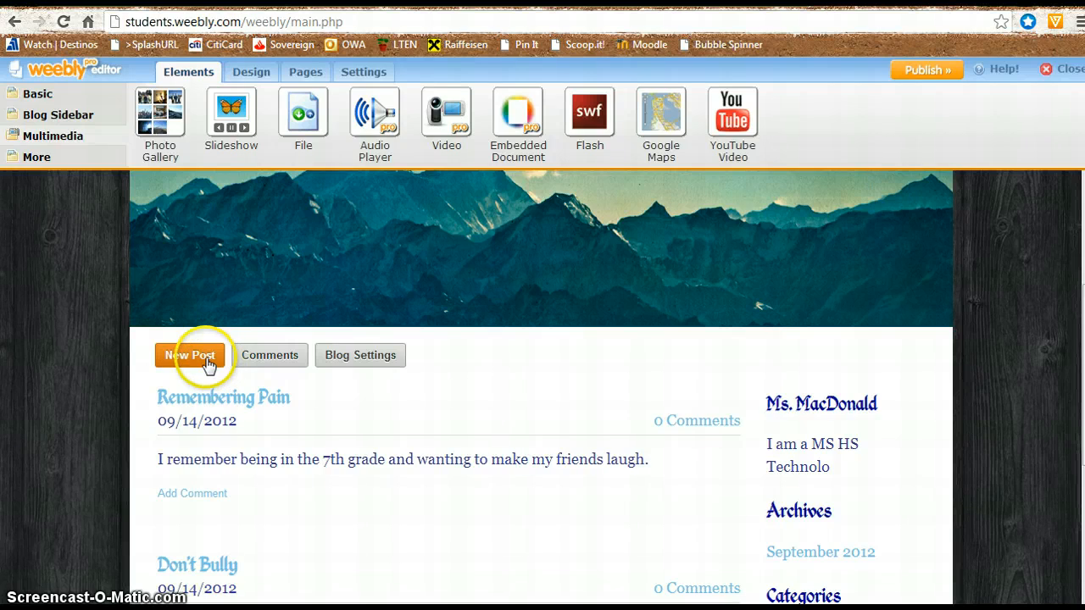
Step: Create a new blog post and title it 'My Healthy Habits'
left_click(190, 355)
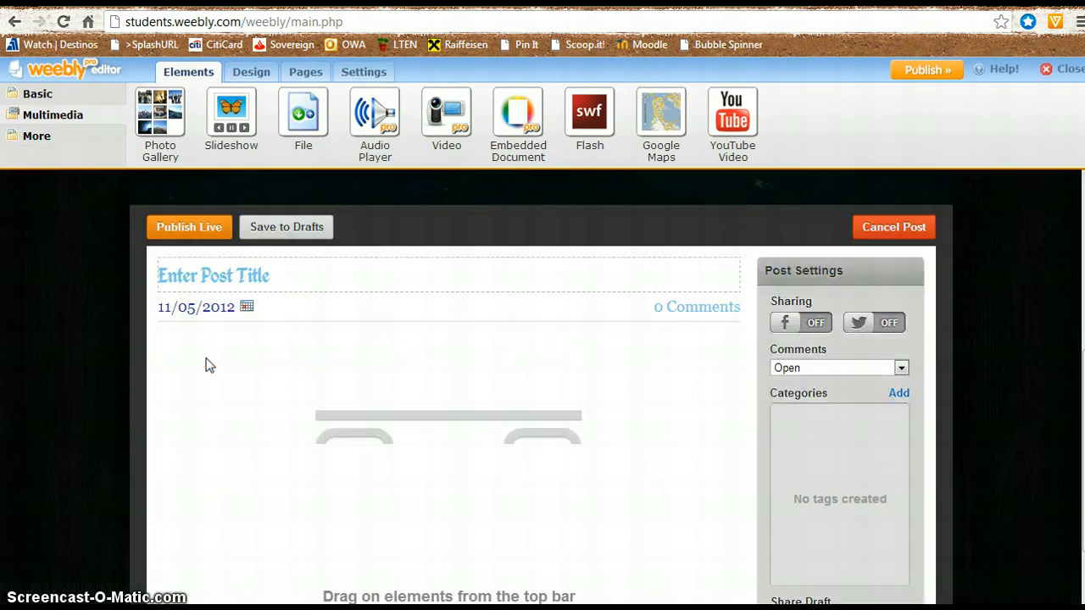
left_click(288, 275)
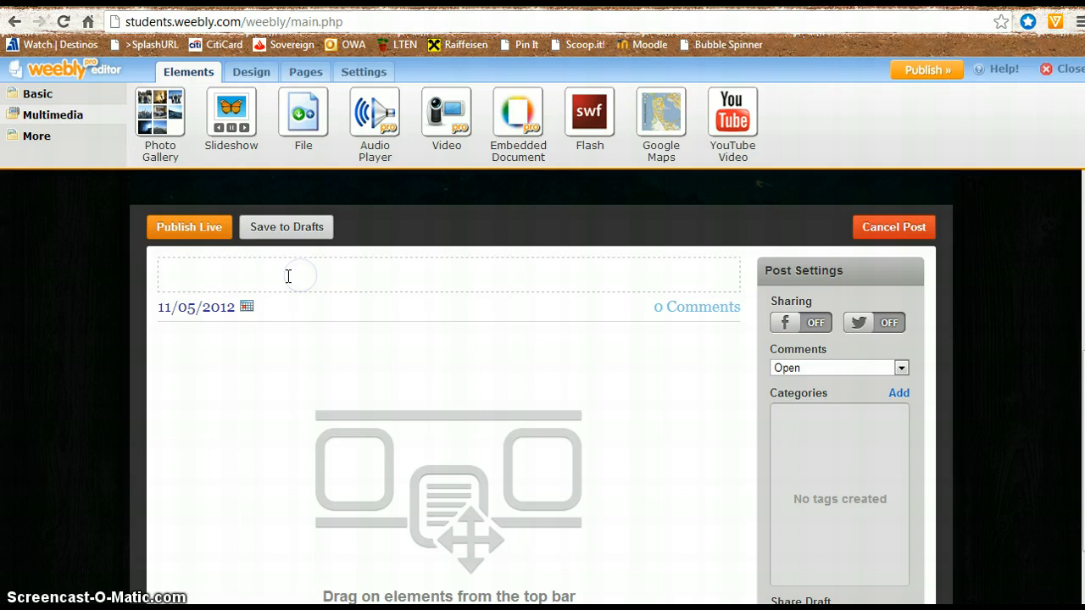
type("M")
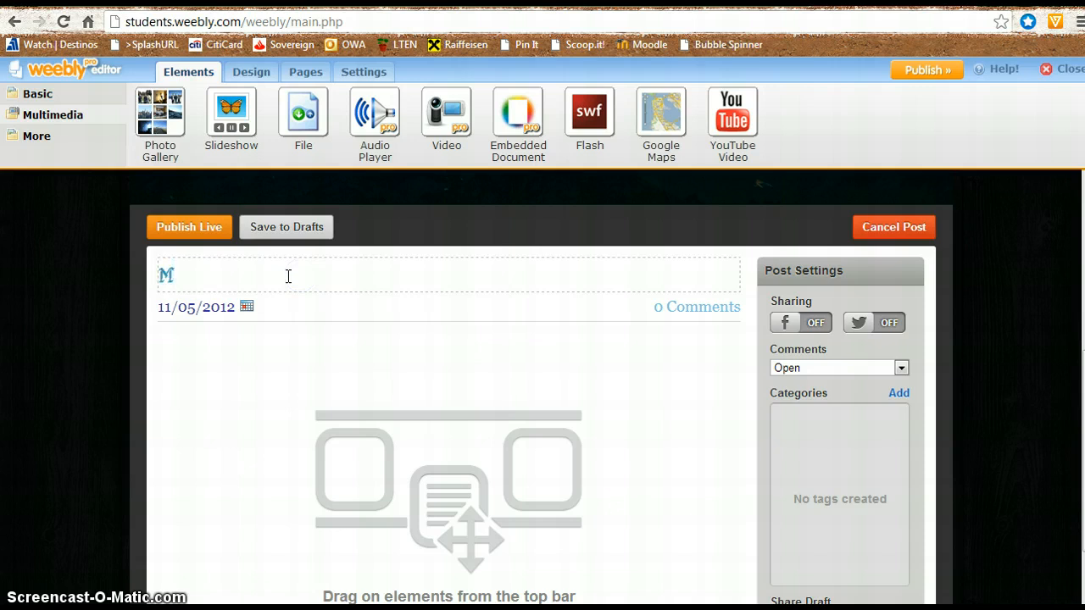
type("y")
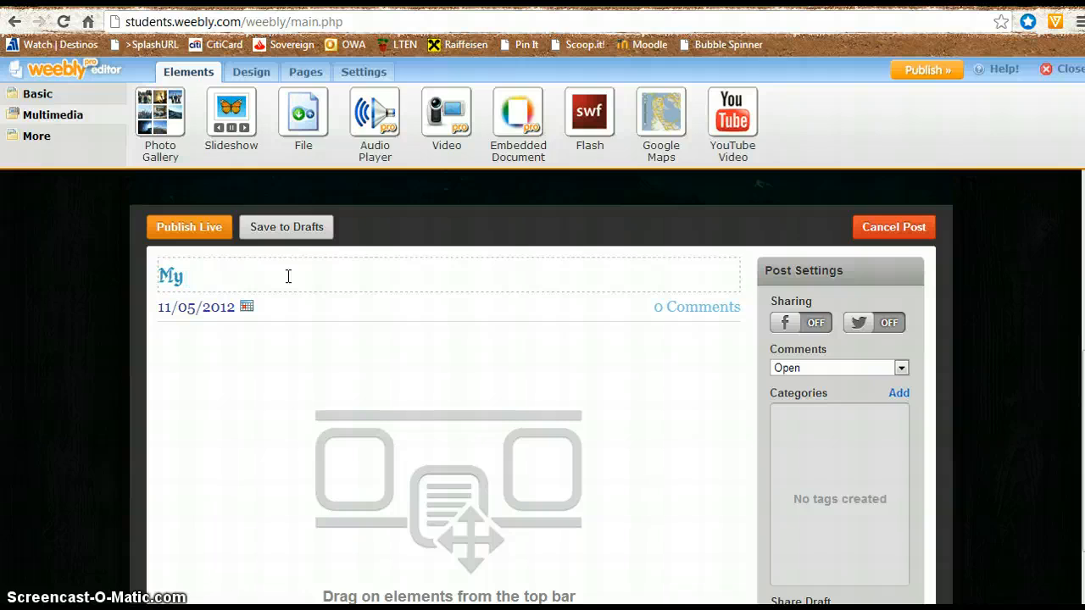
type("Hea")
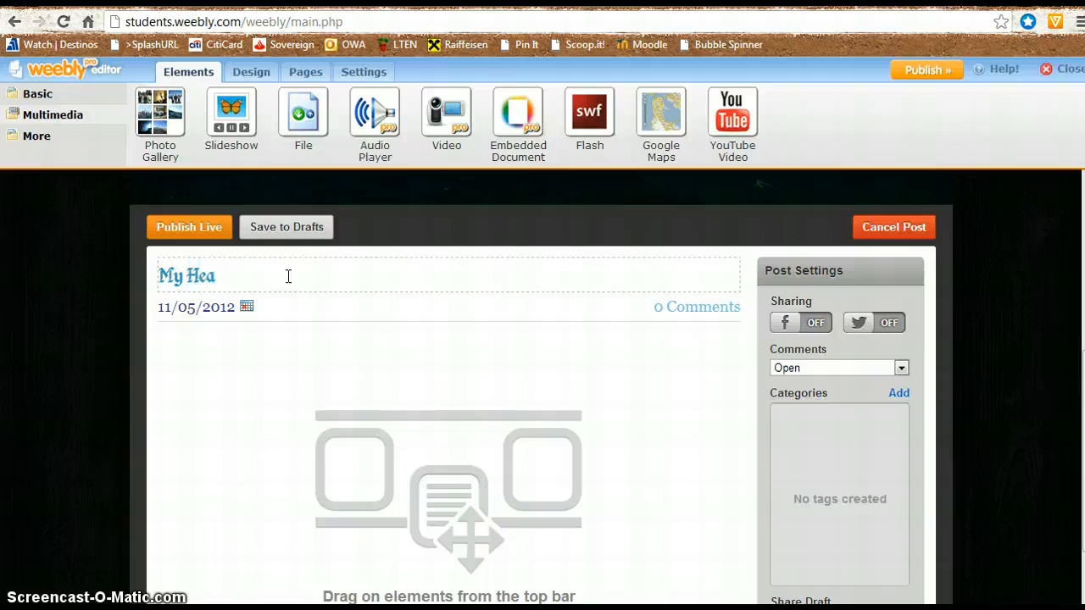
type("lthy")
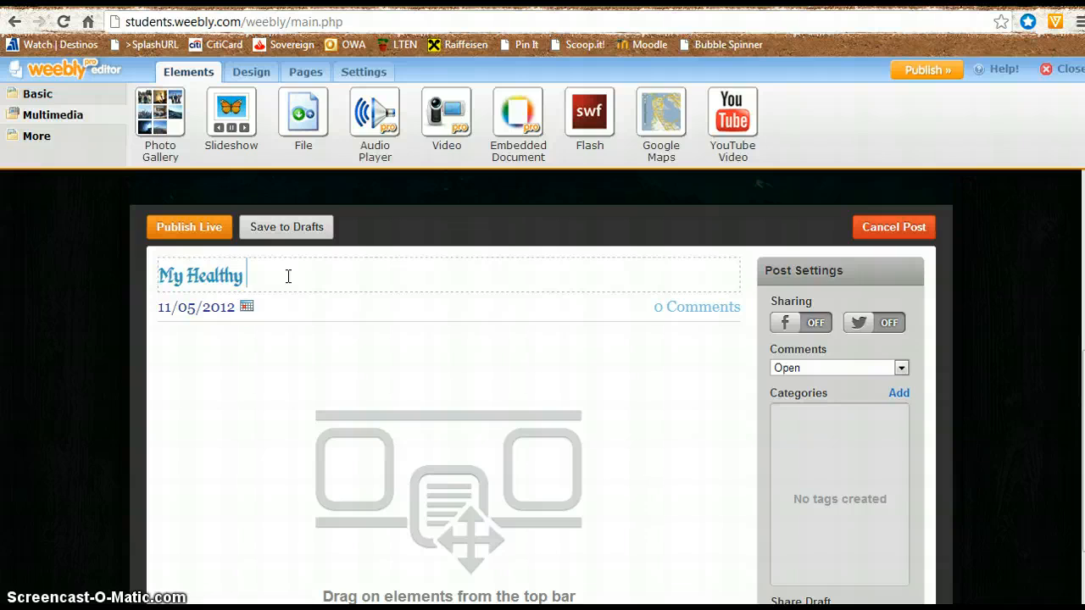
type("Hab")
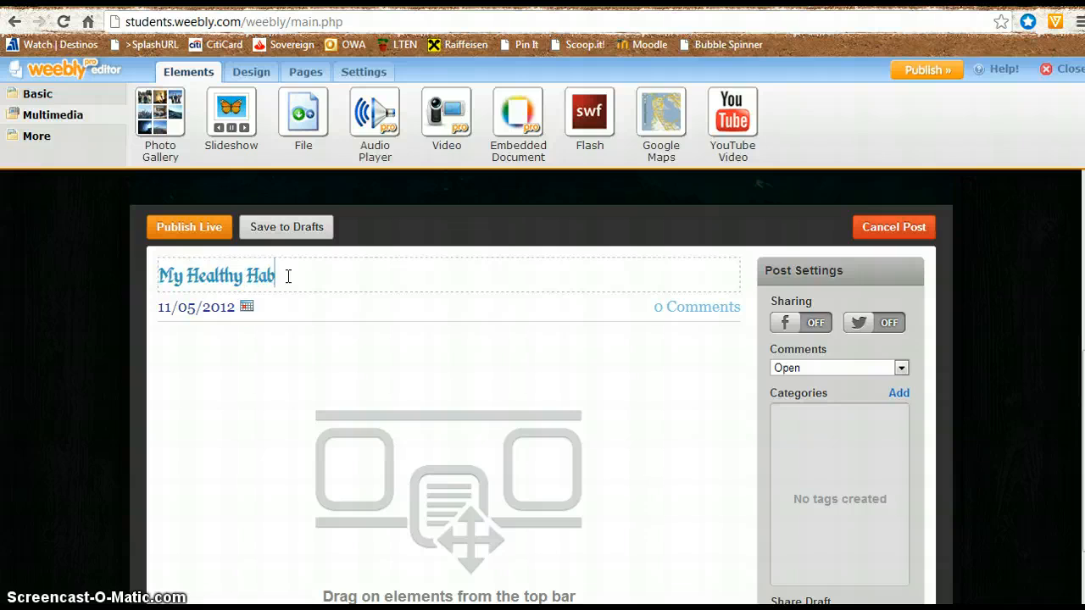
type("its")
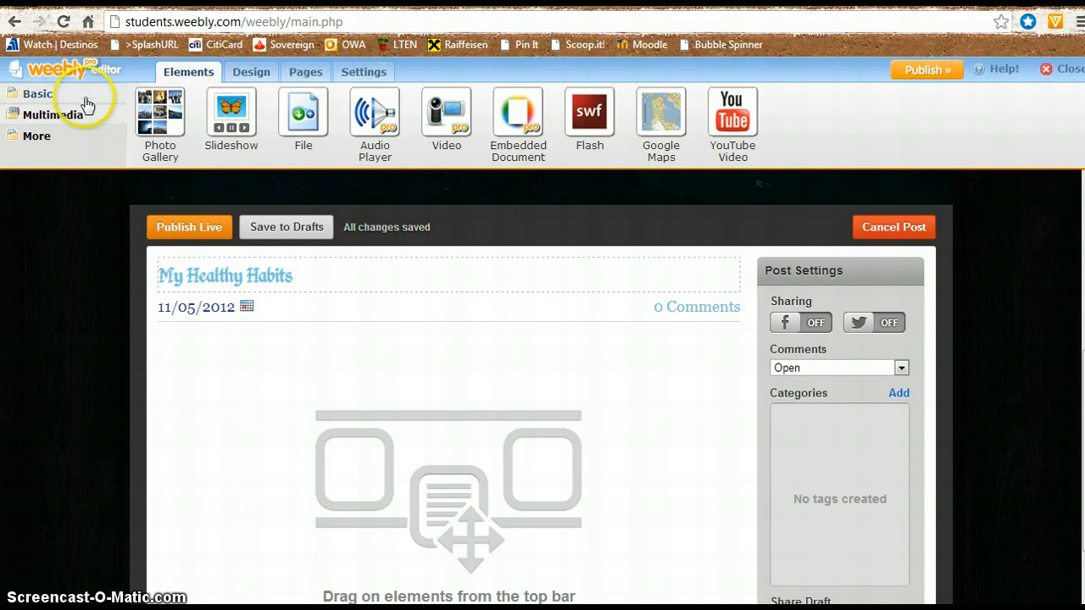
Step: Drag an Embedded Document element from the Multimedia elements into the post body
left_click(37, 93)
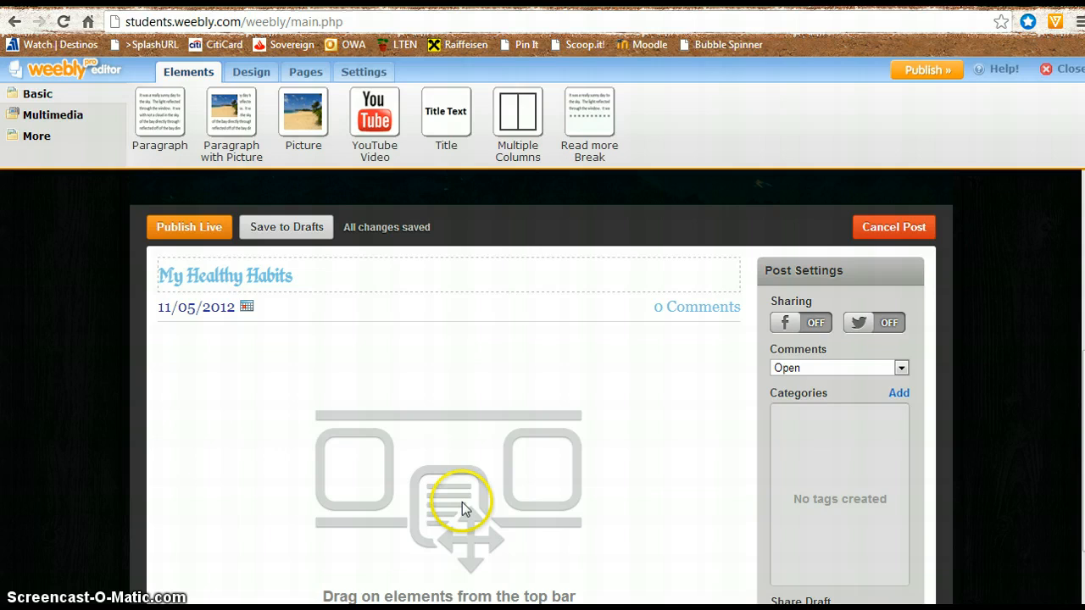
mouse_move(98, 178)
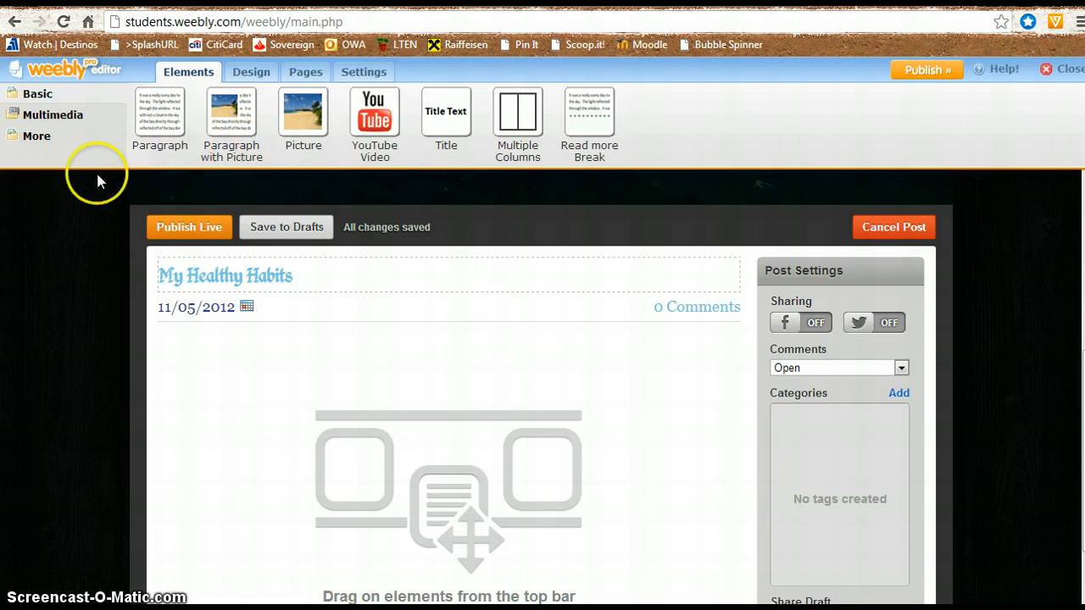
mouse_move(102, 139)
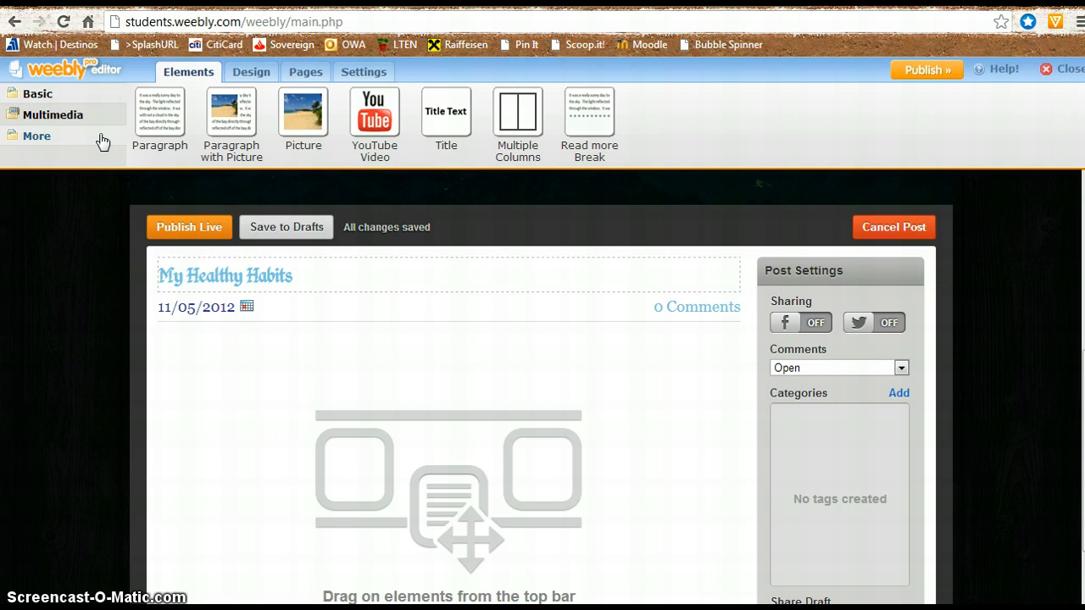
left_click(53, 115)
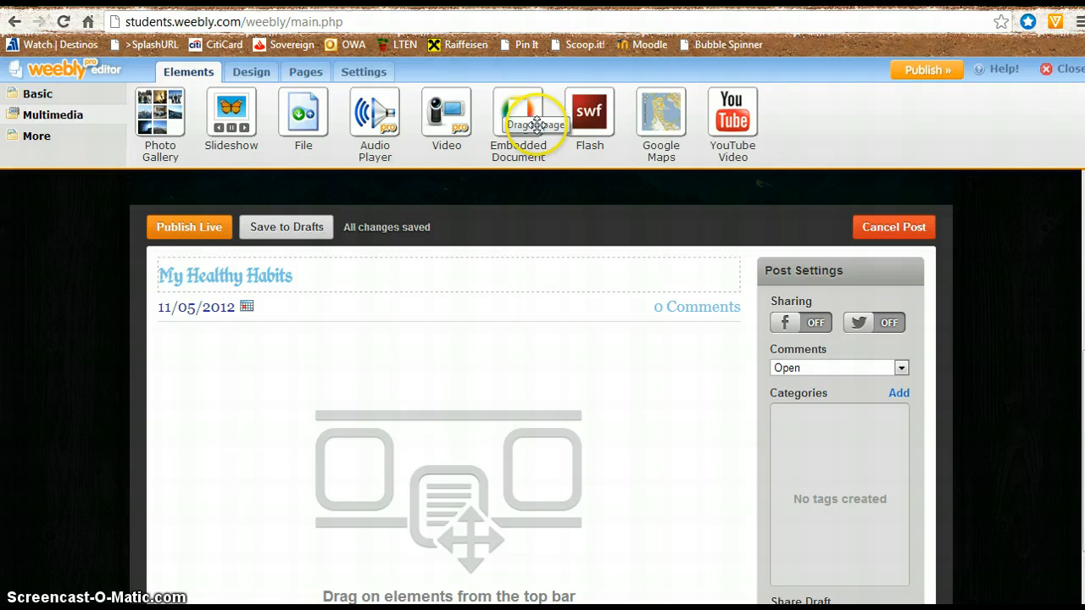
left_click_drag(519, 115, 271, 444)
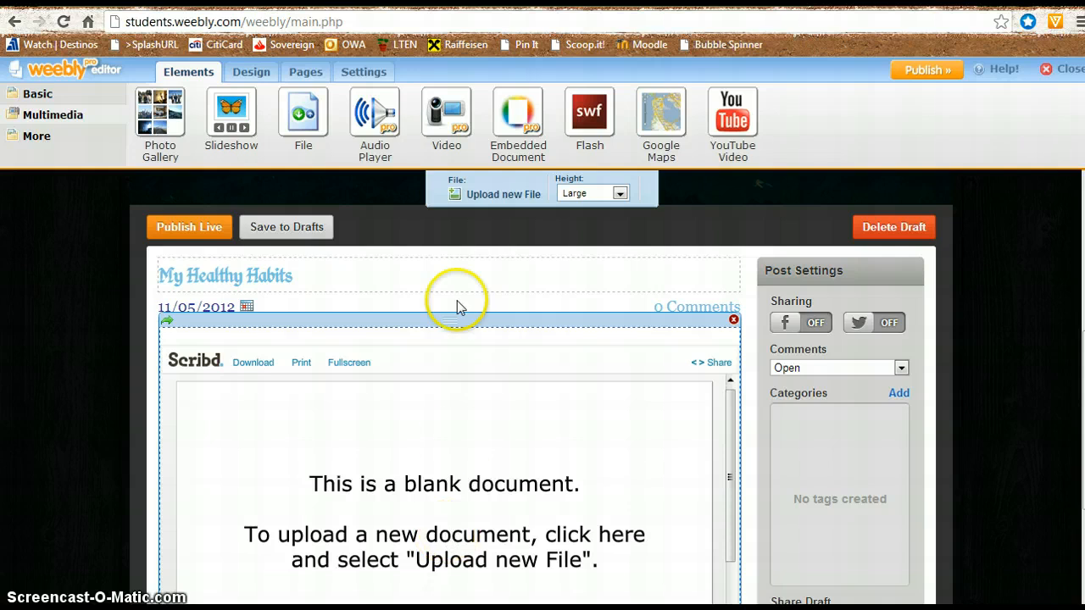
mouse_move(488, 193)
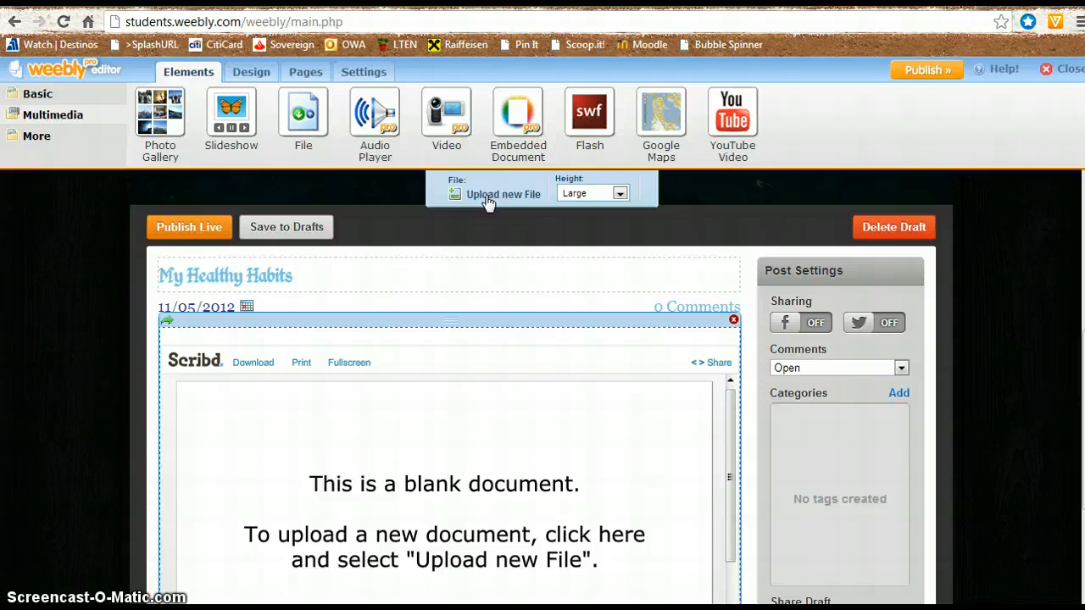
Step: Upload a new file into the embedded document block, browsing through Libraries to find it
left_click(502, 193)
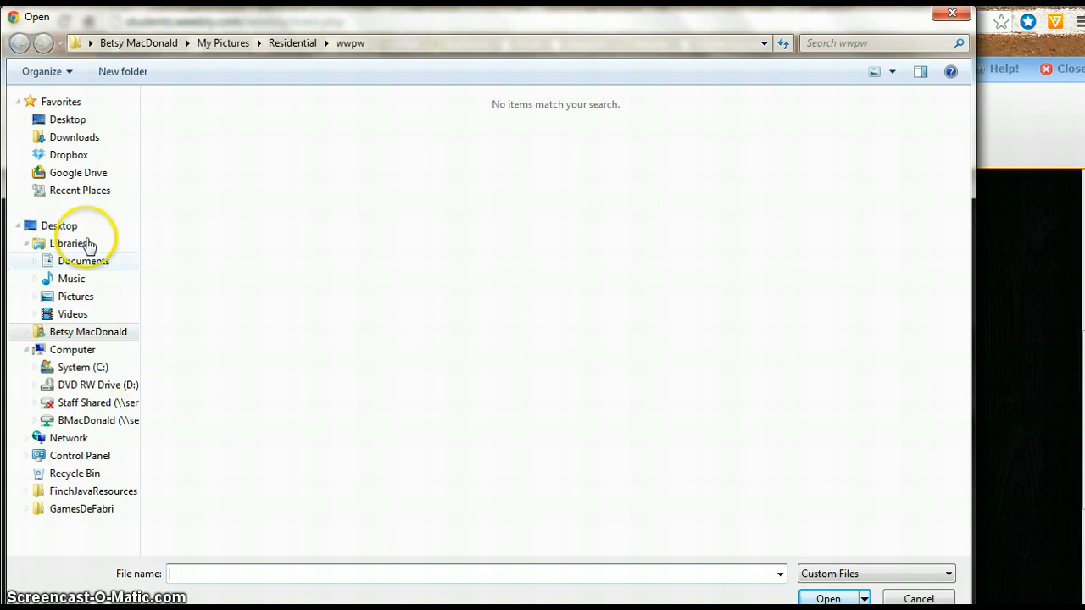
left_click(75, 136)
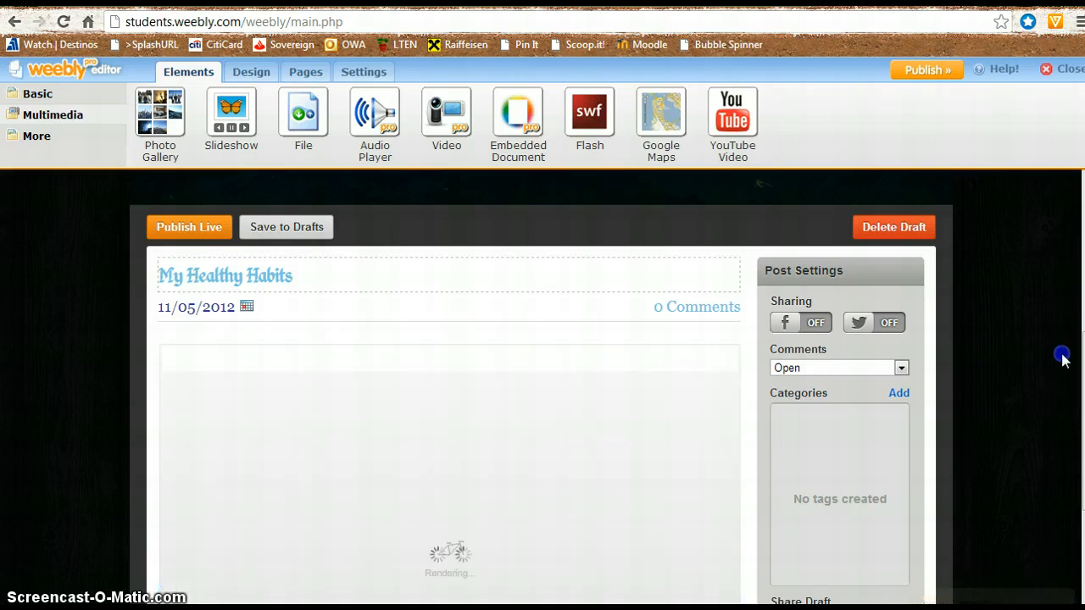
Step: Scroll the post while the uploaded Alice slideshow renders in the document block
scroll("down", 3)
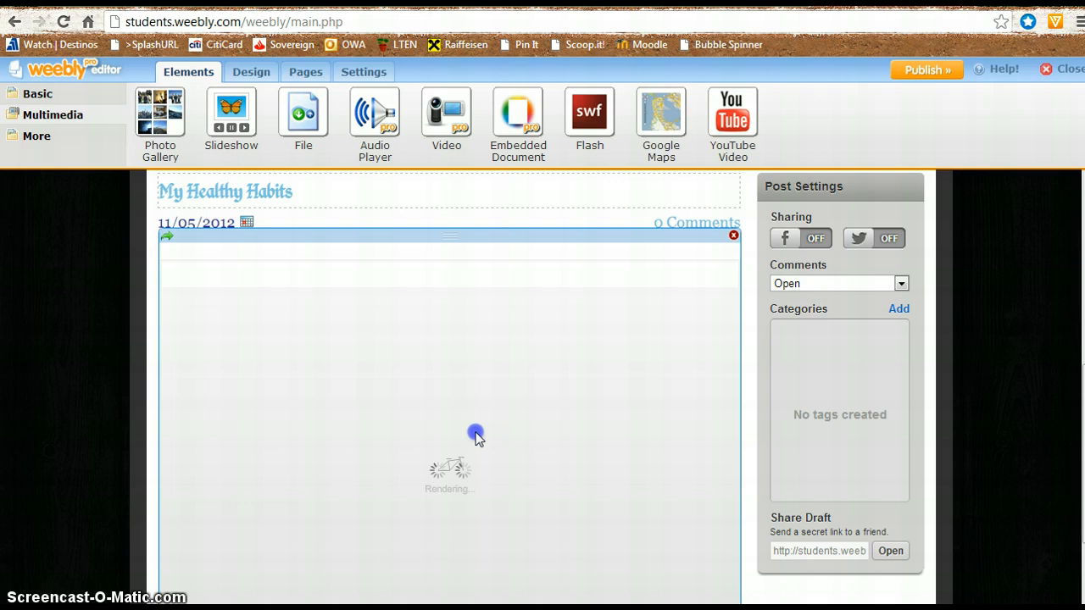
scroll("down", 3)
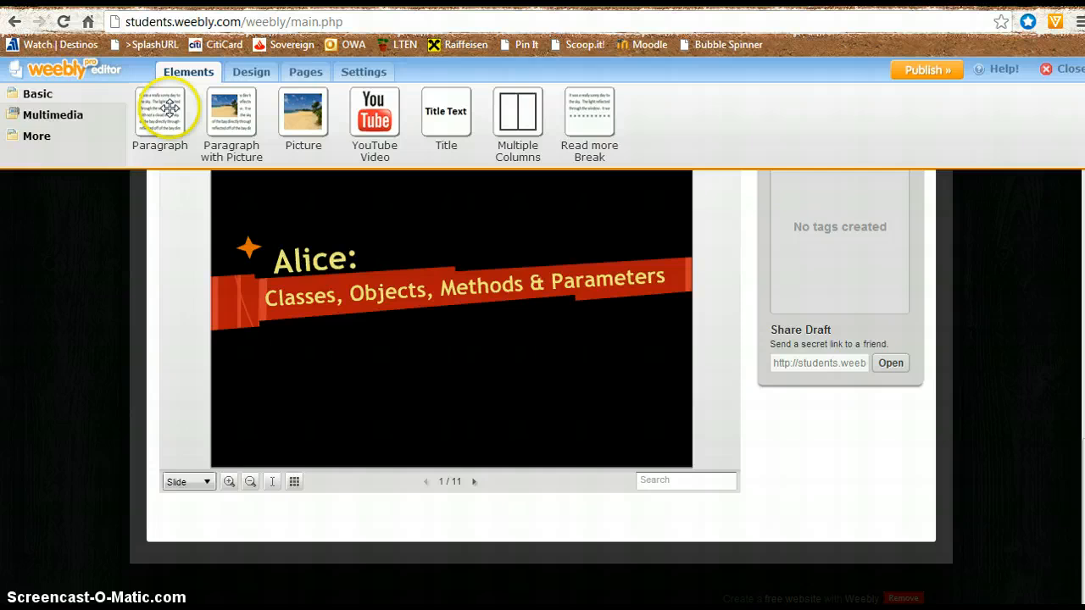
Step: Place an empty Paragraph block below the embedded Alice slideshow
left_click_drag(160, 110, 203, 528)
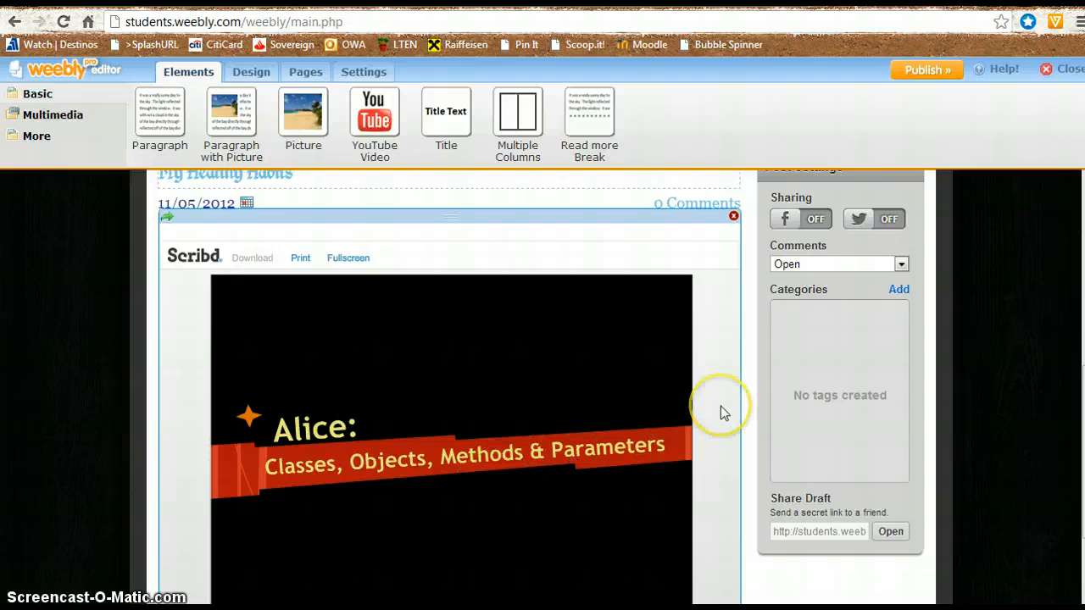
scroll("down", 3)
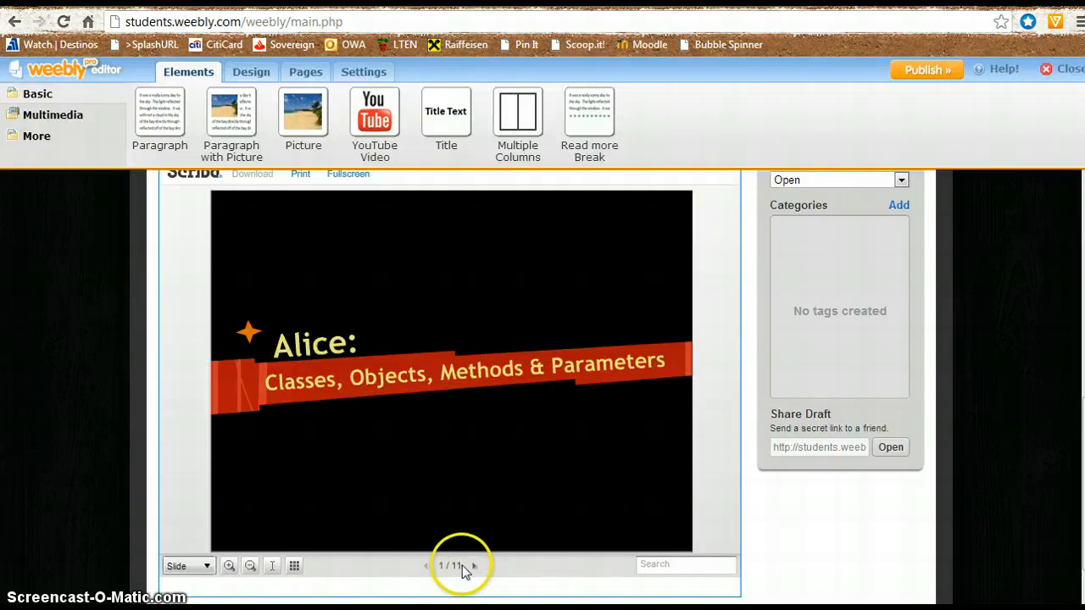
left_click(449, 373)
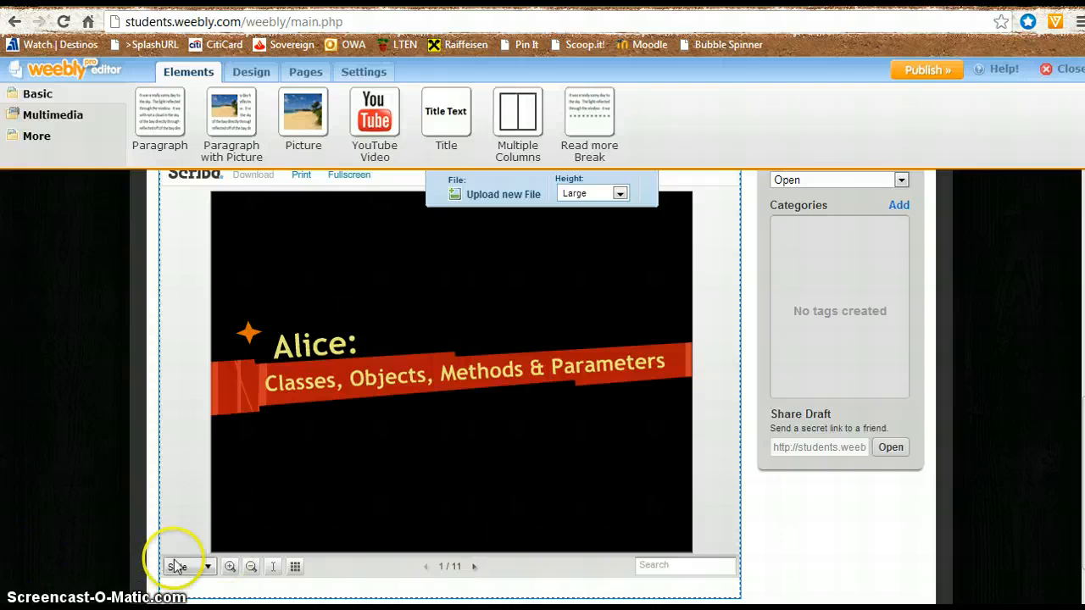
mouse_move(515, 505)
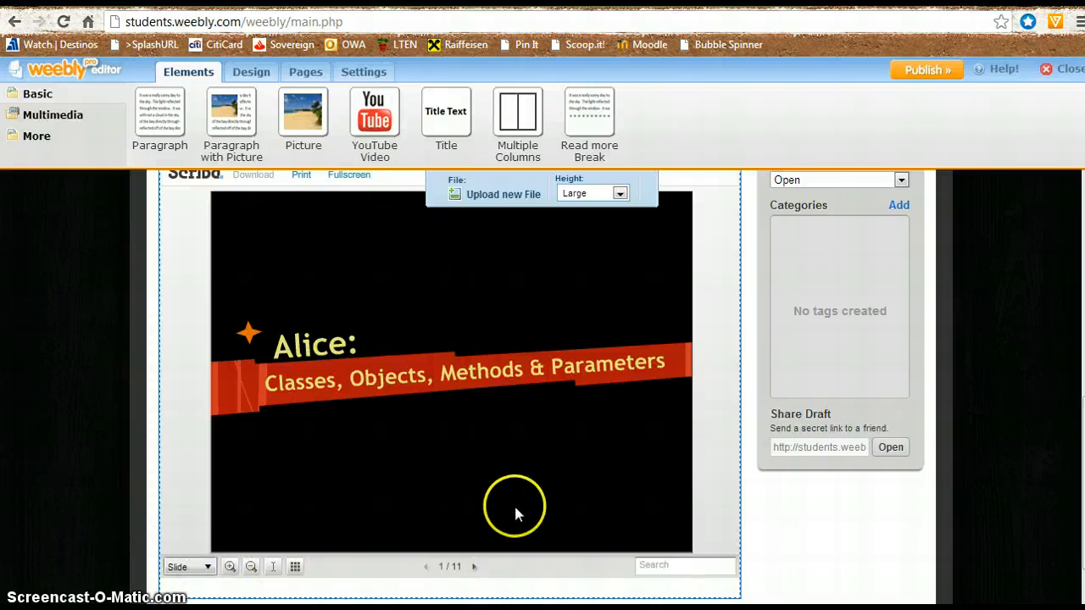
mouse_move(863, 536)
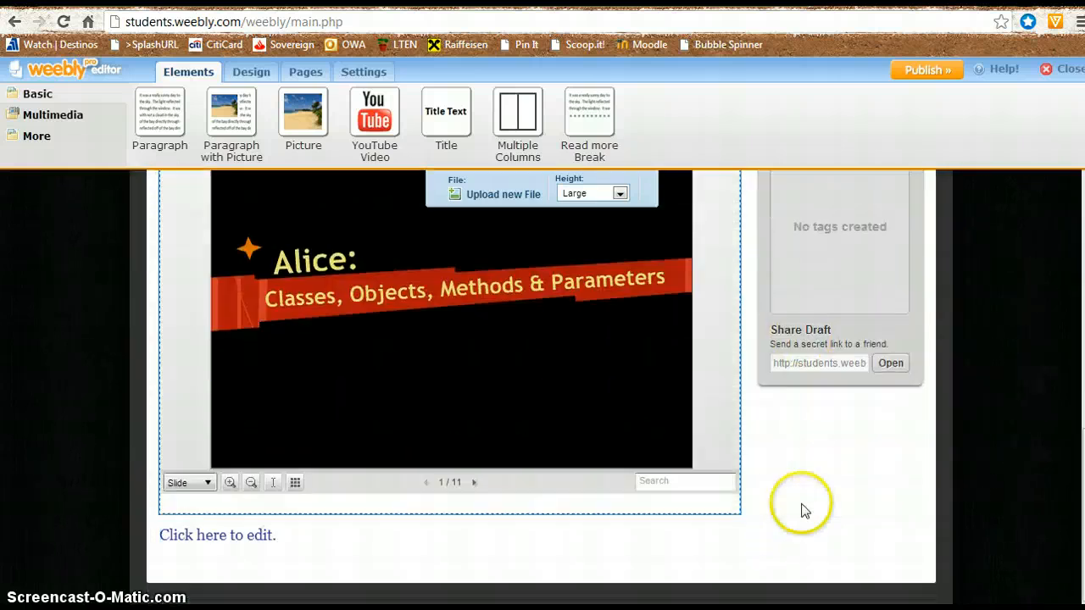
mouse_move(664, 409)
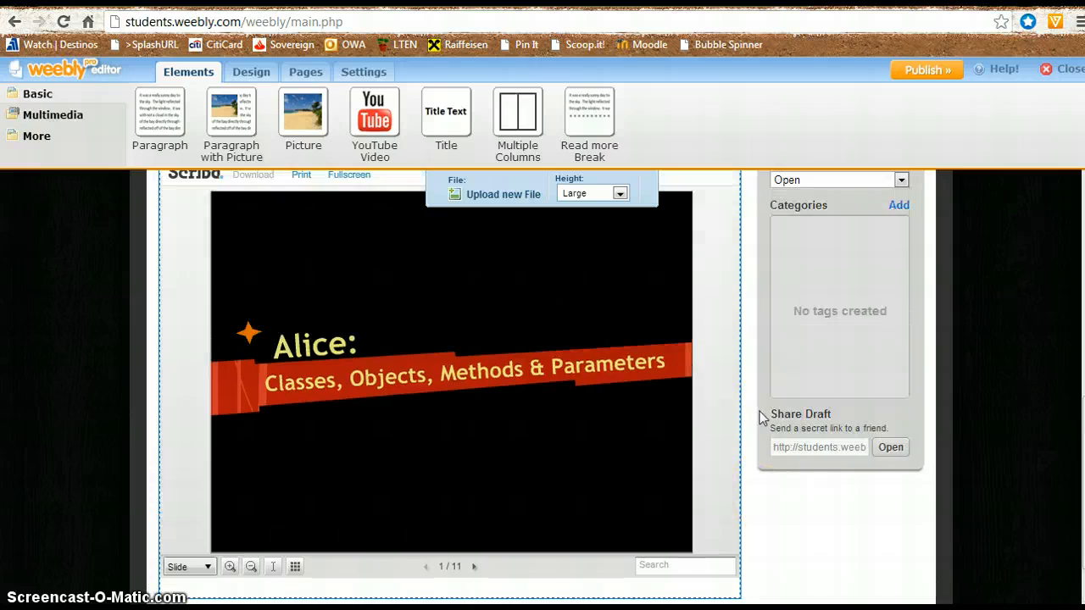
scroll("down", 3)
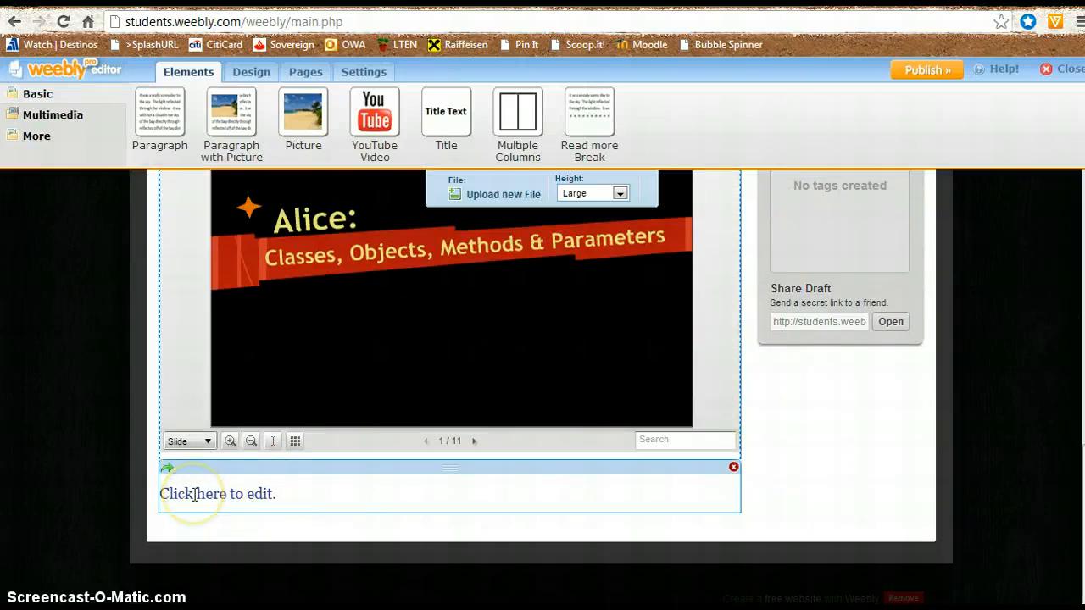
mouse_move(328, 497)
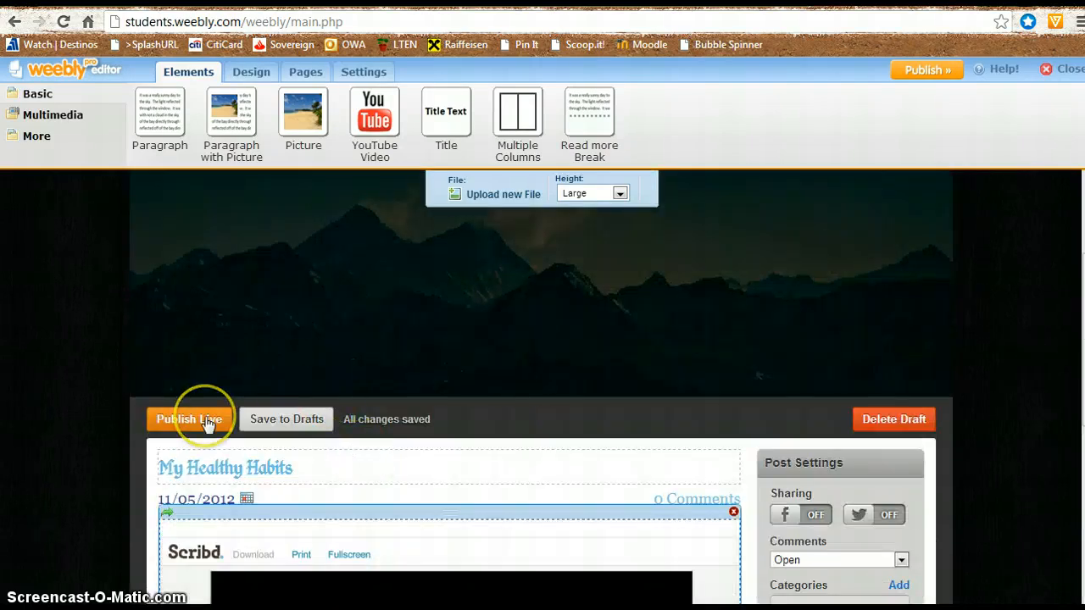
Step: Publish the My Healthy Habits post live, then publish the whole website
left_click(188, 419)
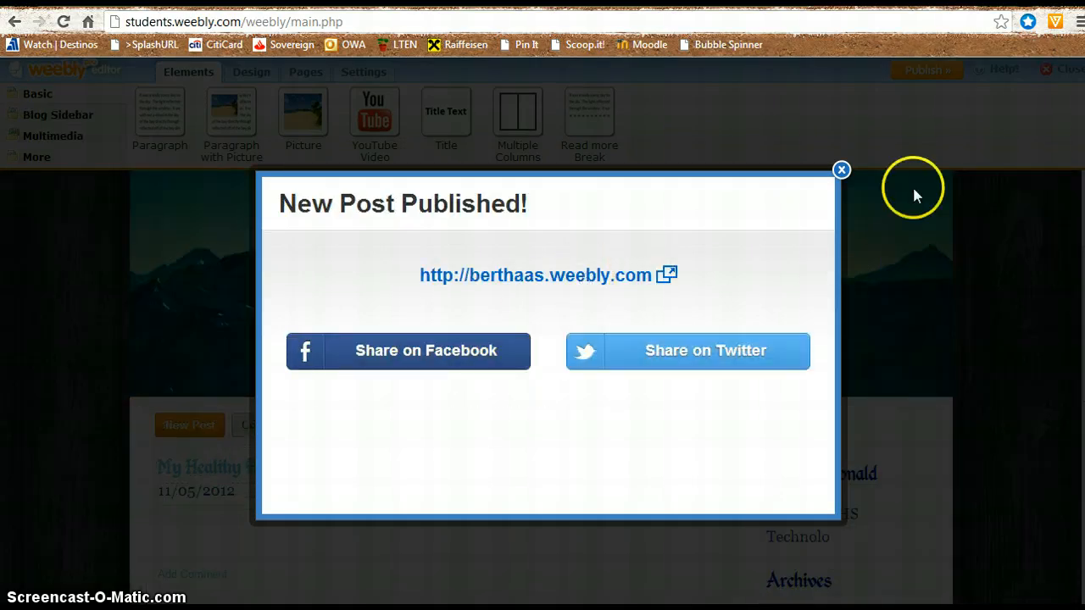
left_click(841, 170)
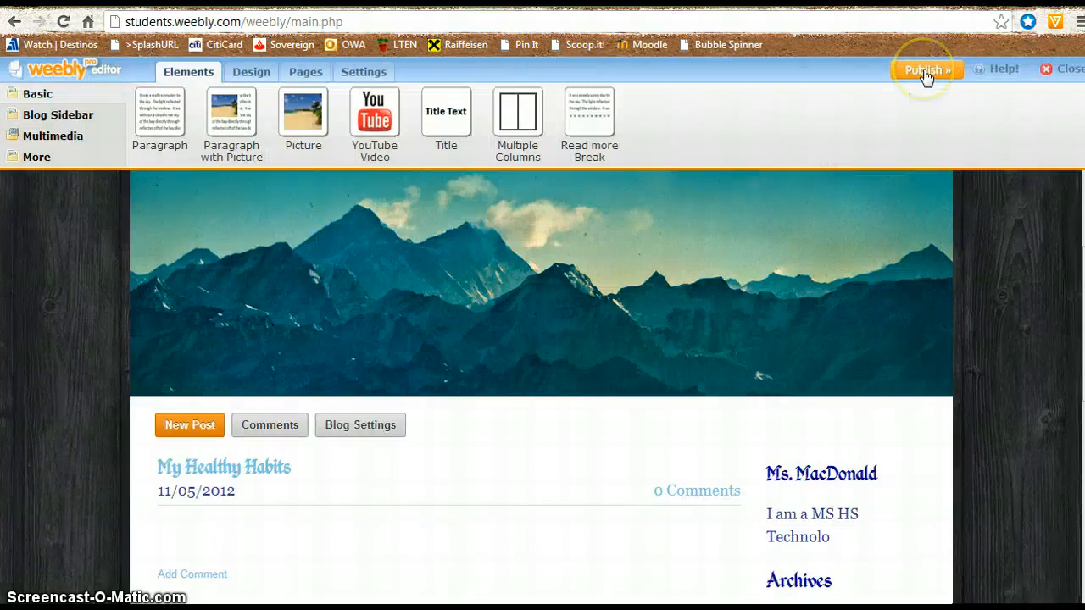
left_click(926, 70)
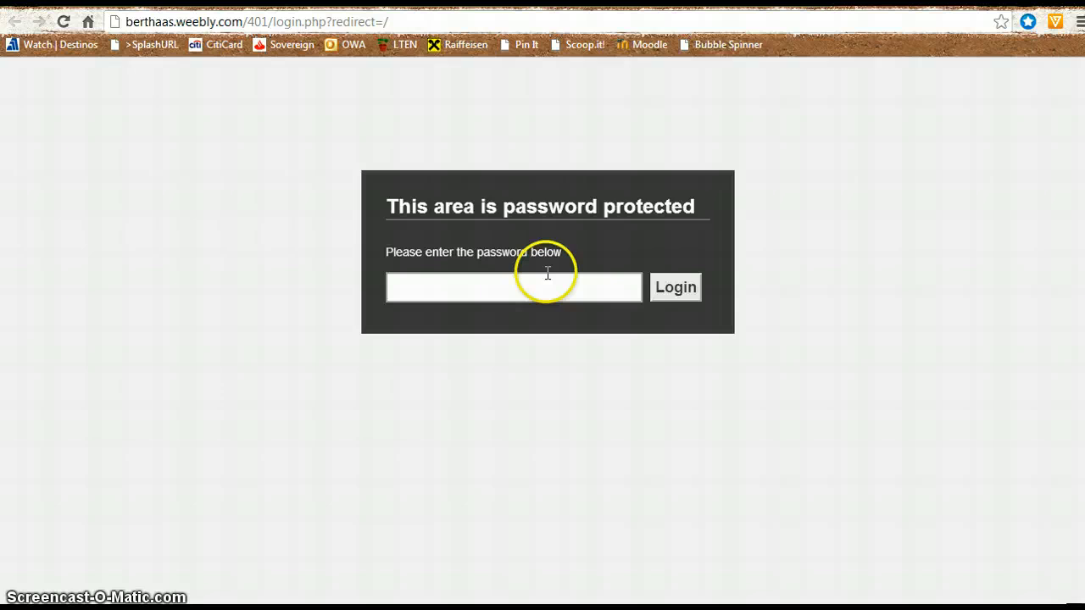
Step: Enter the site password and submit it, which gets rejected
left_click(514, 286)
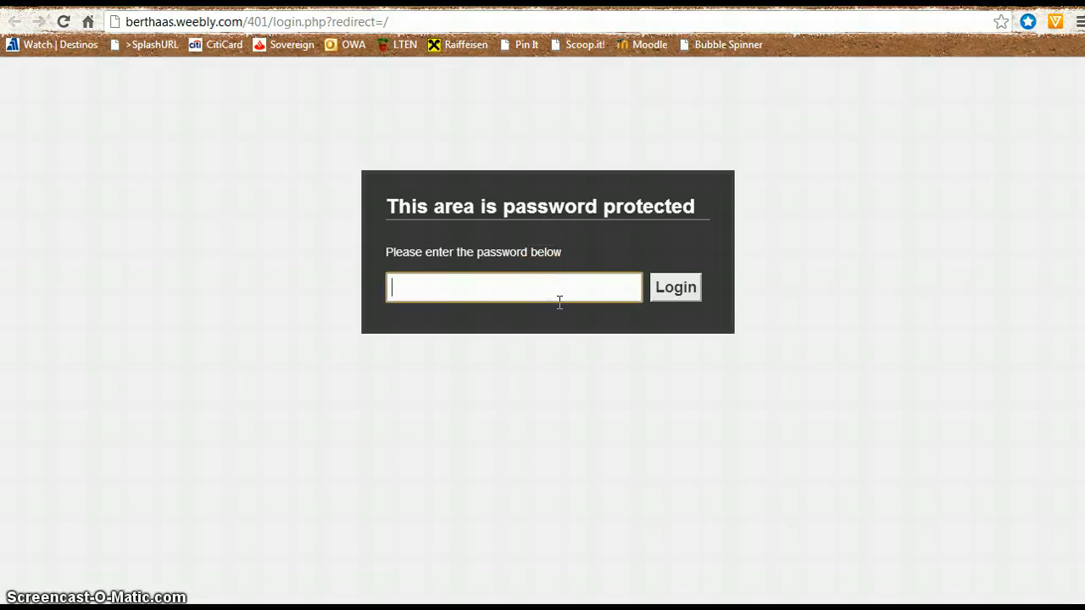
type("•")
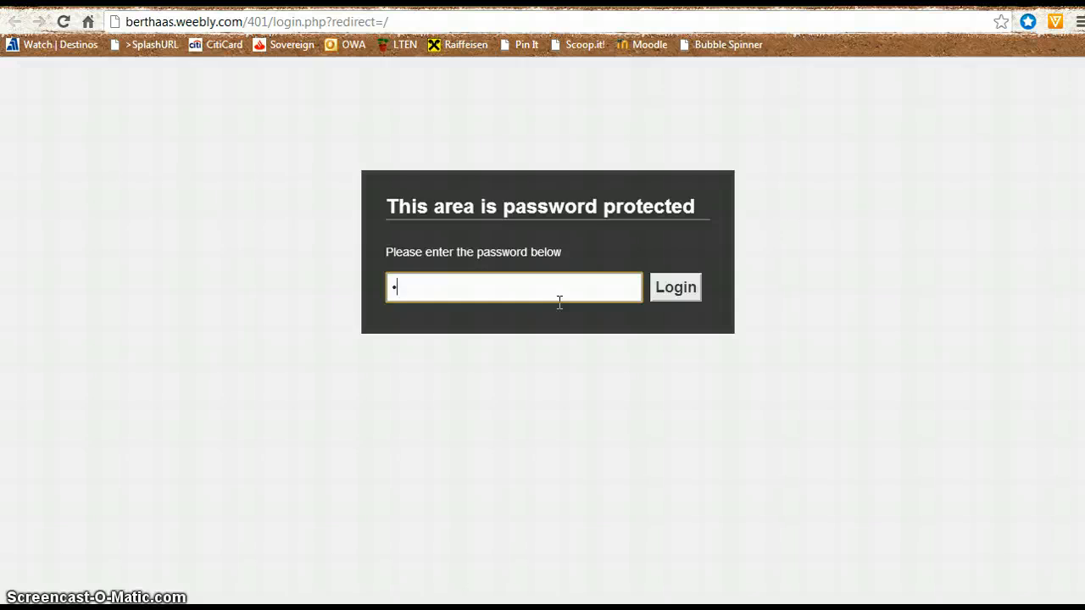
type("••••")
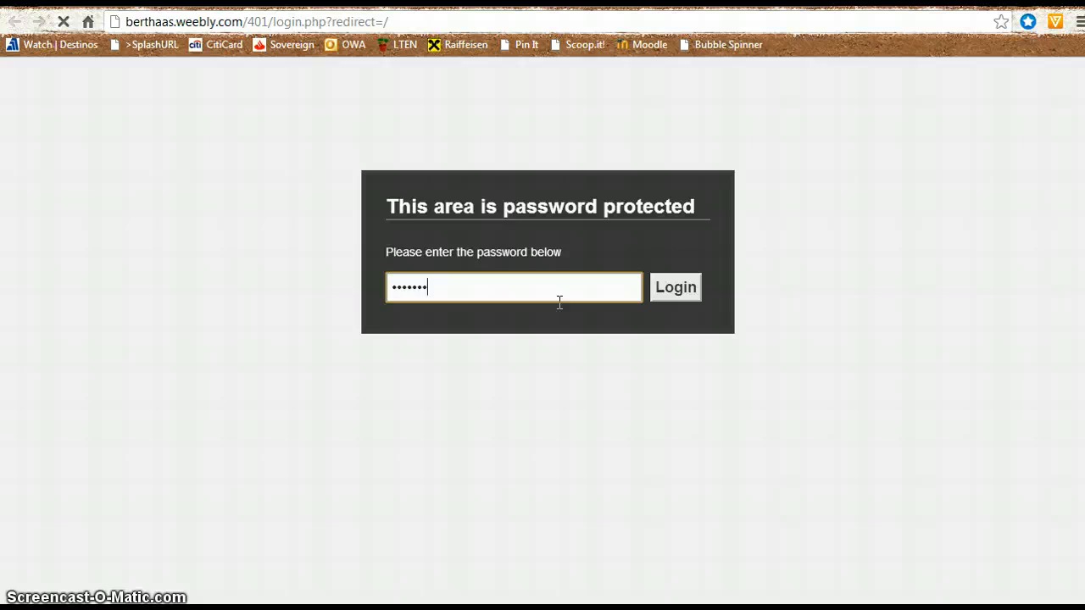
left_click(675, 287)
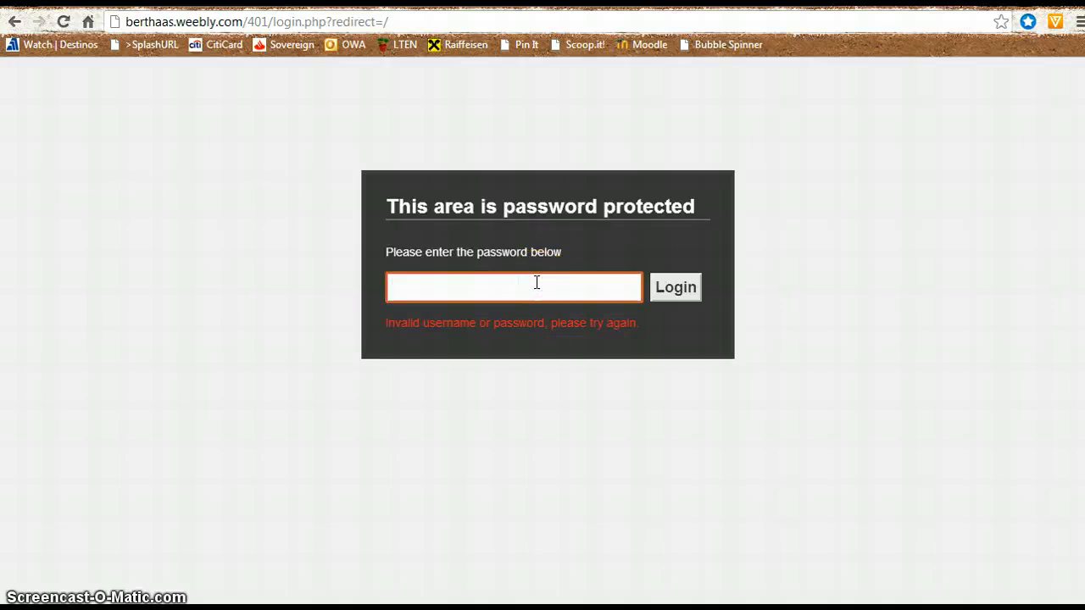
type("•")
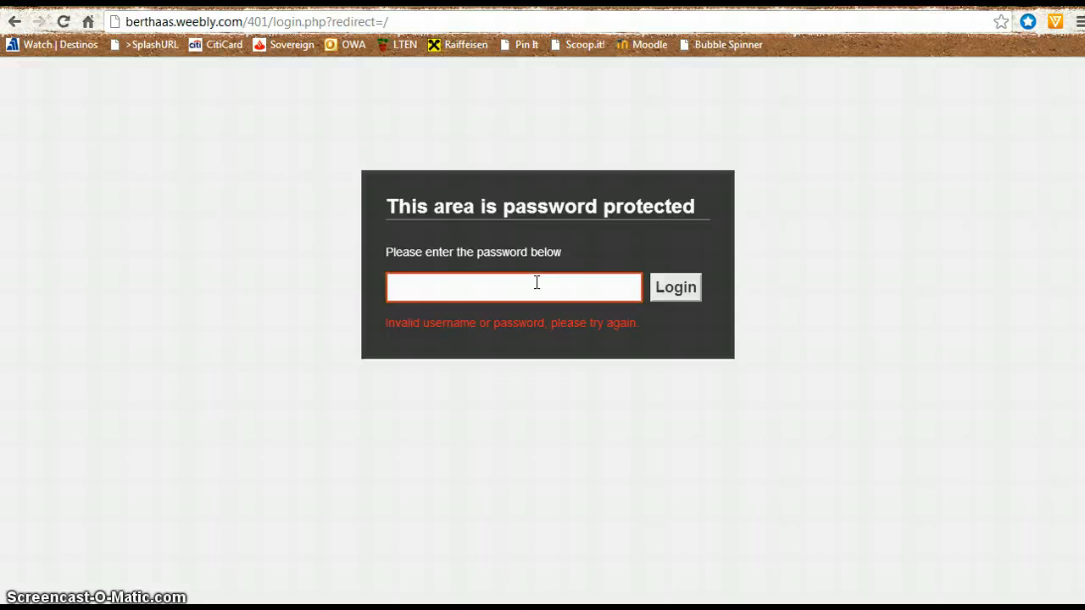
Step: Re-enter the password and log in successfully to Bertha's Portfolio home page
left_click(513, 287)
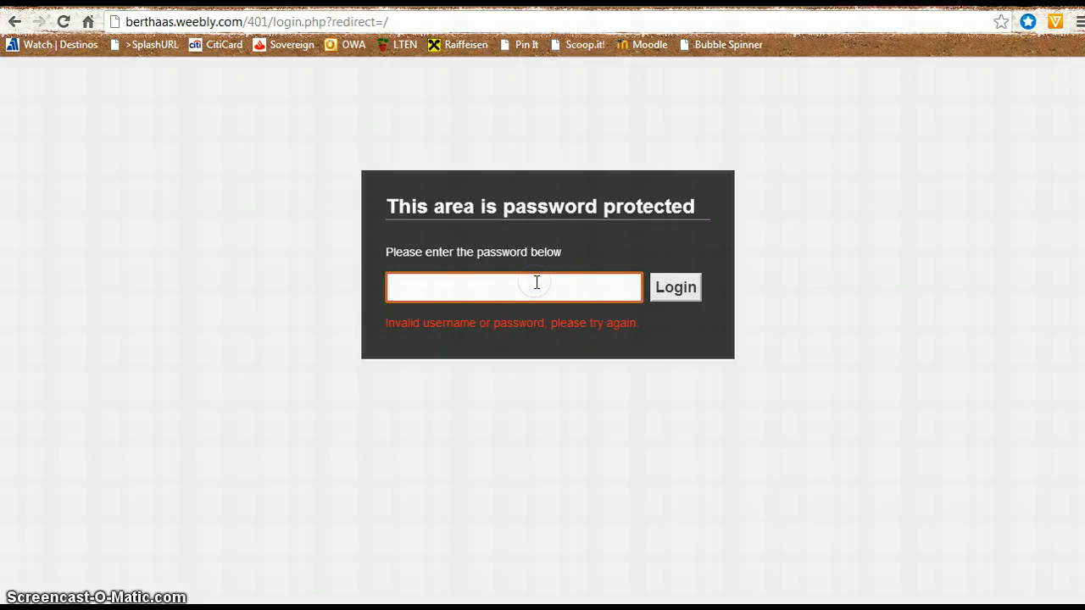
type("••")
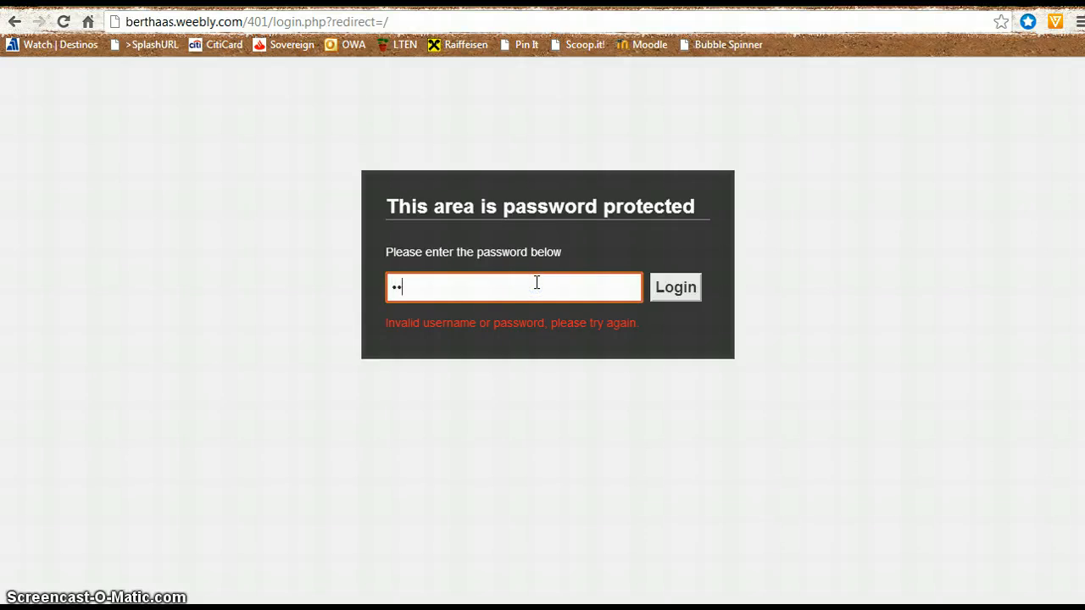
type("•••")
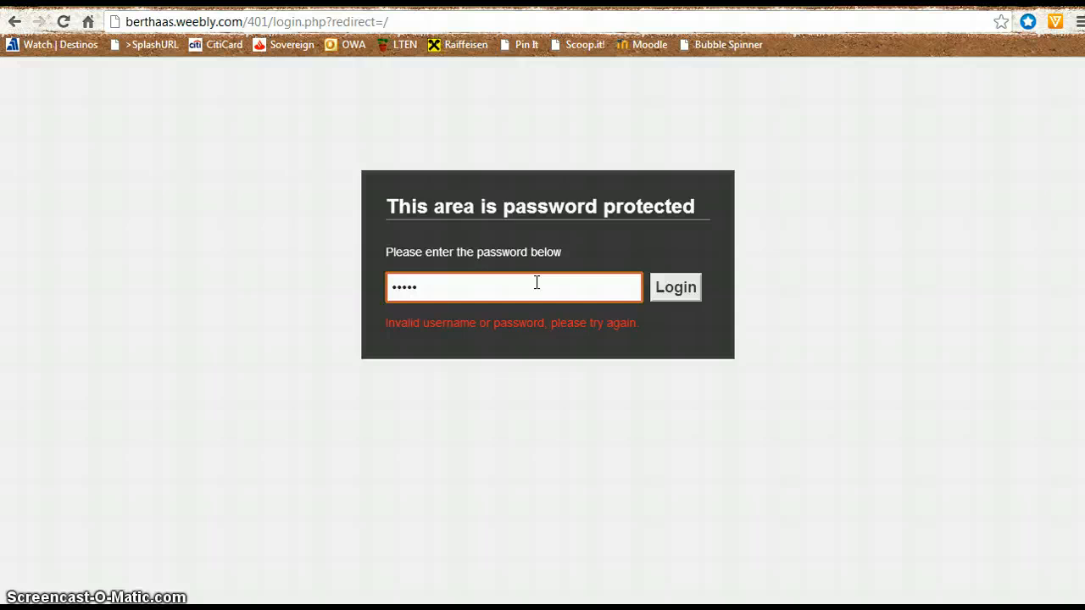
type("••")
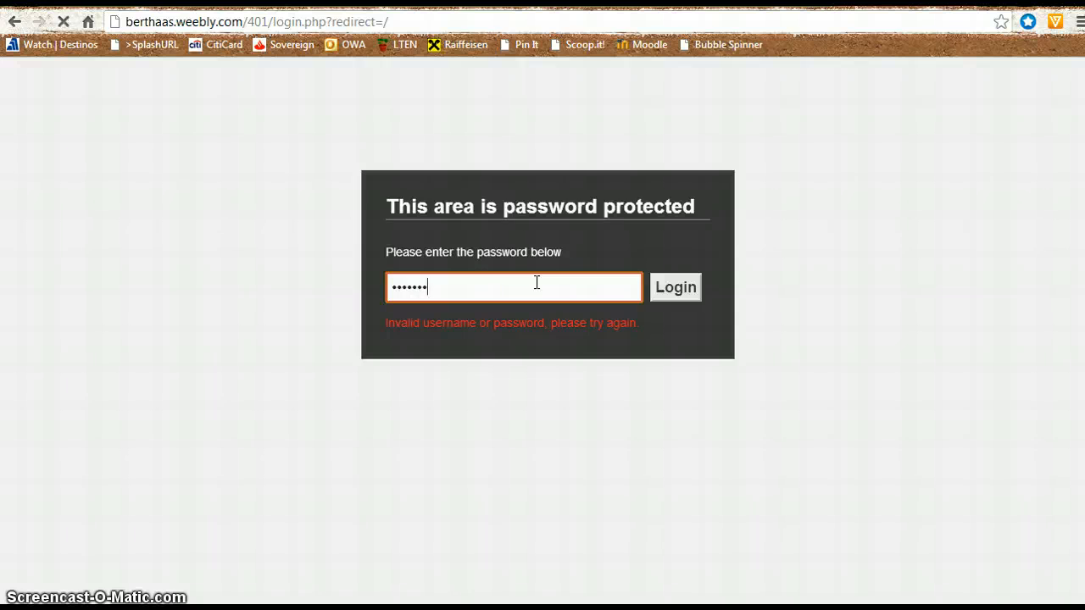
left_click(675, 287)
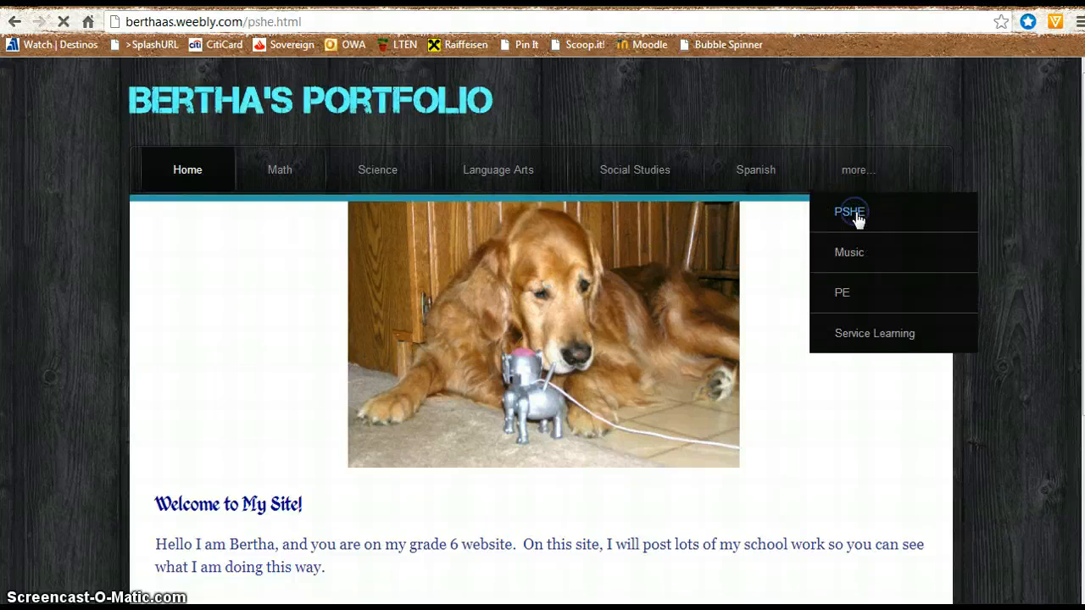
Step: View the live PSHE page, page through the Alice slideshow in the post, and return to the editor
left_click(852, 212)
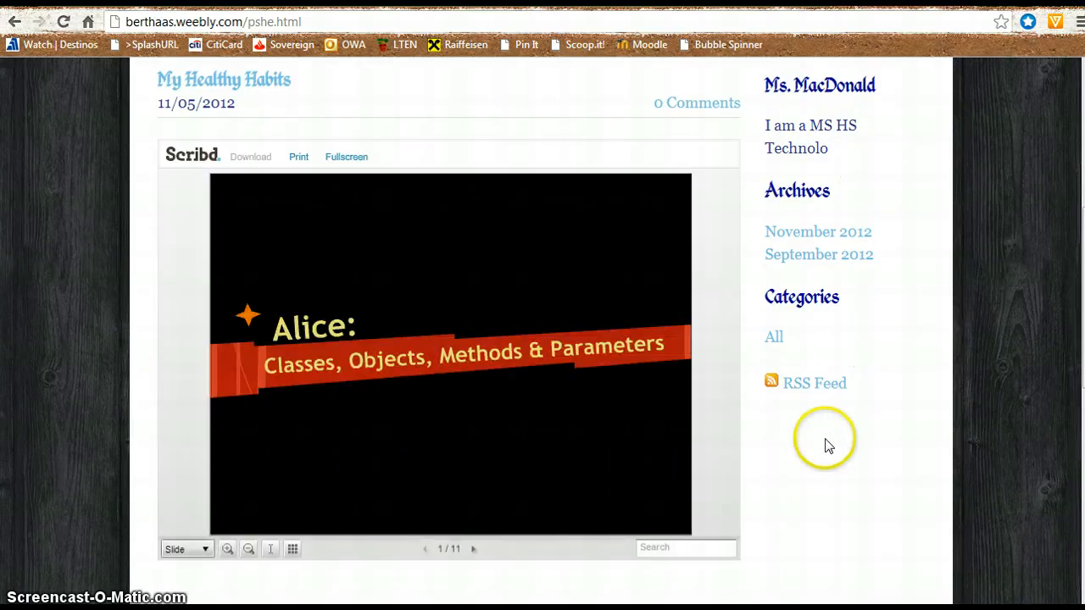
scroll("down", 3)
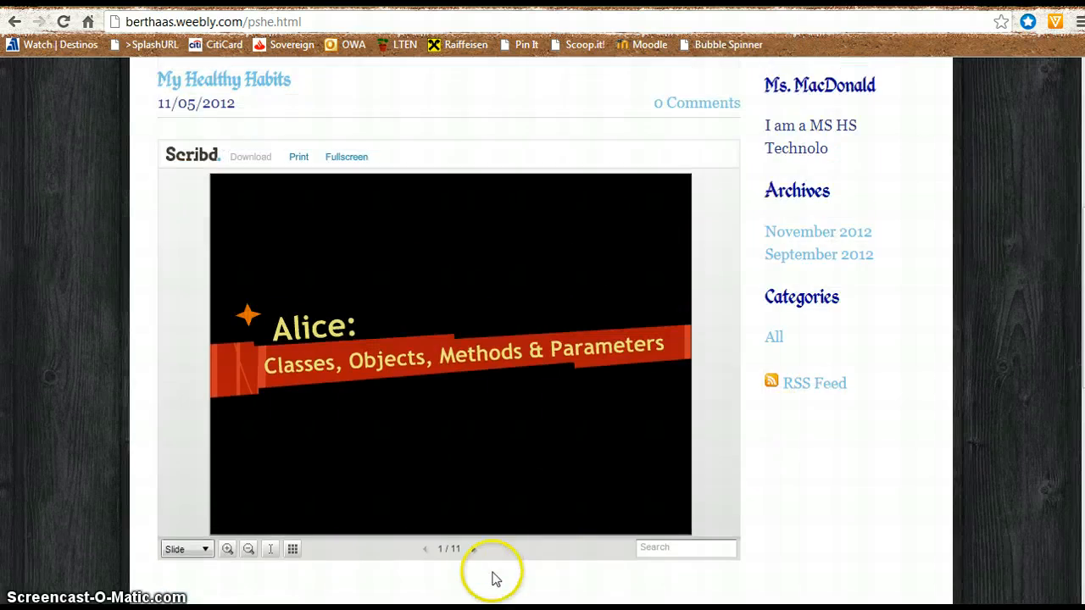
left_click(474, 549)
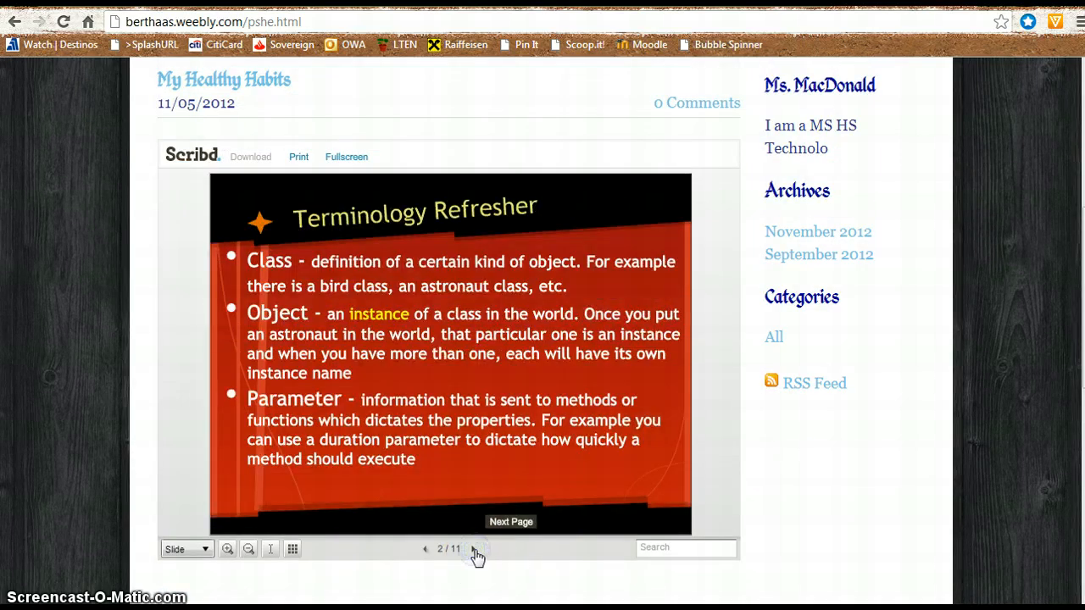
left_click(478, 549)
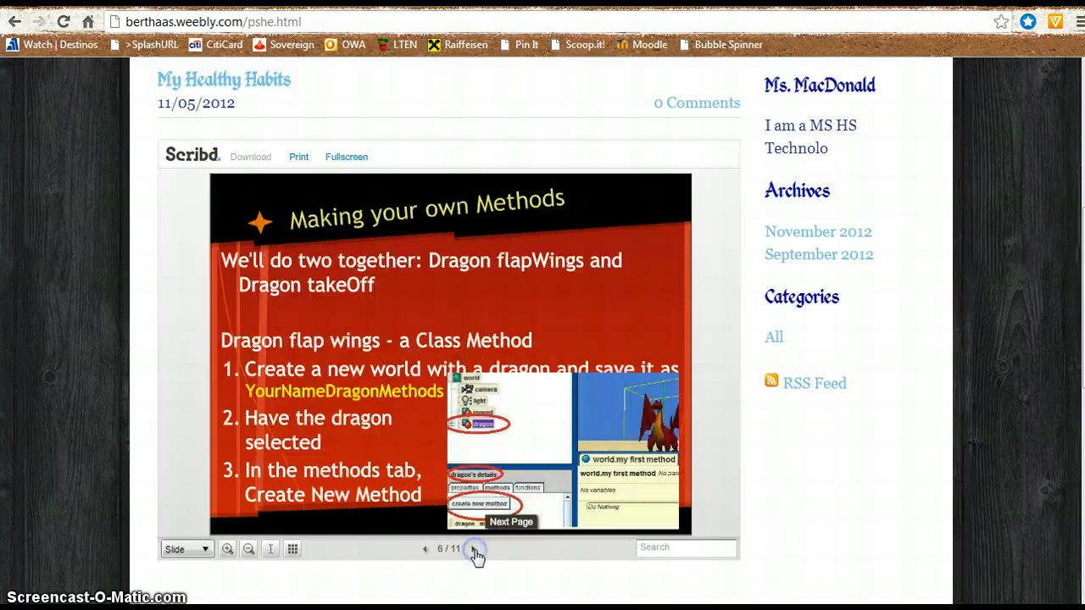
left_click(473, 549)
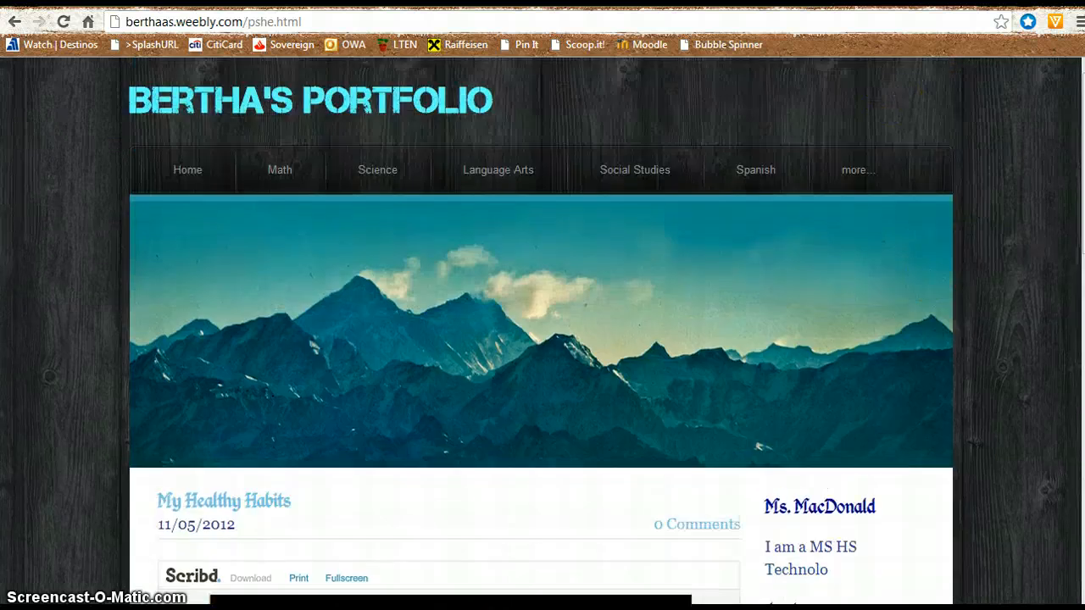
left_click(925, 69)
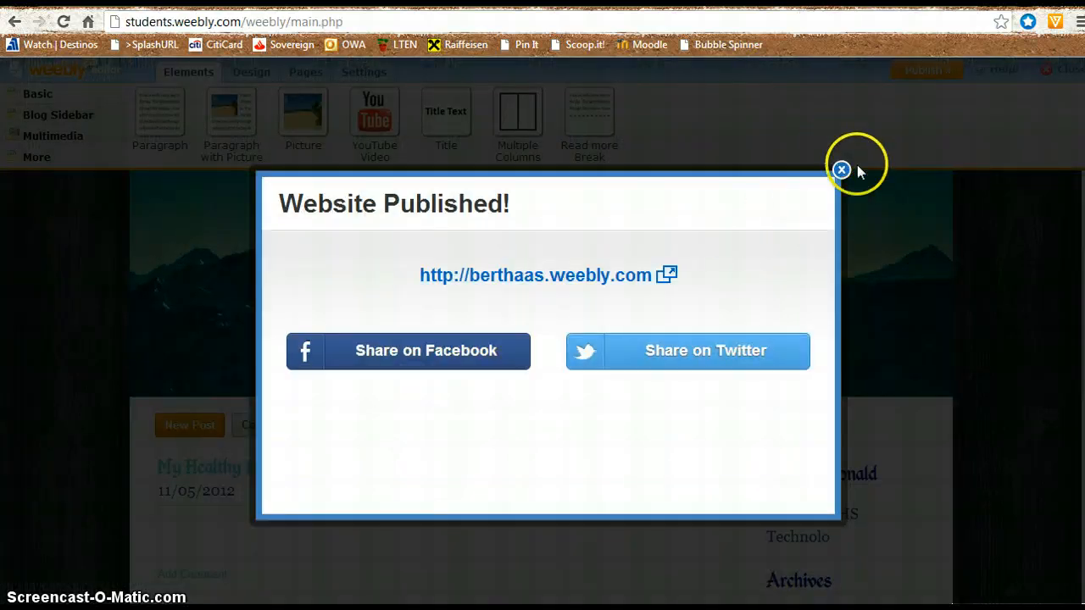
Step: Dismiss the Website Published popup and scroll through the blog posts listing My Healthy Habits
left_click(841, 170)
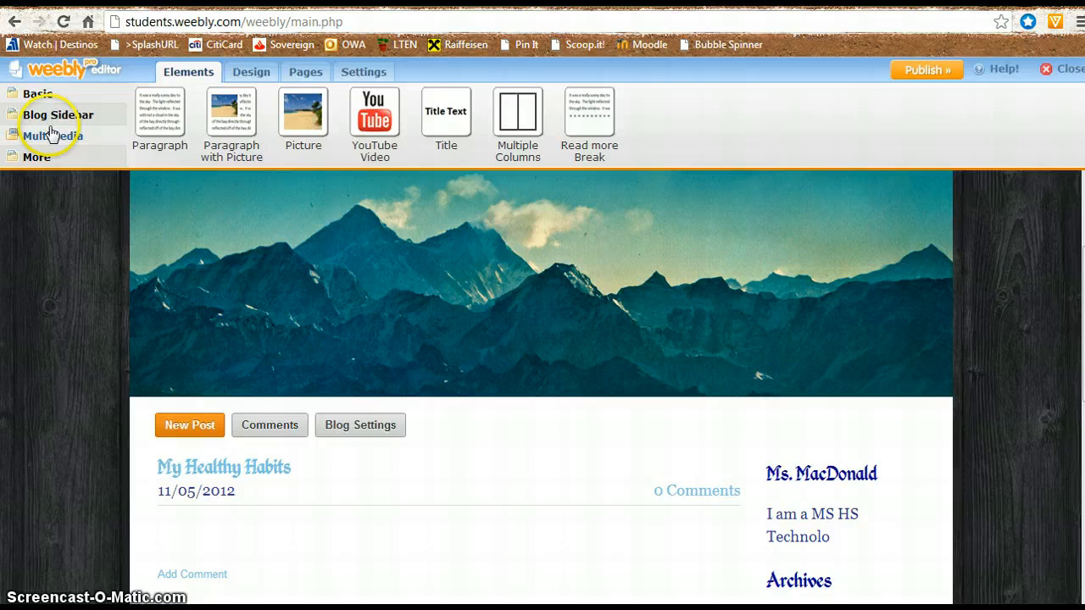
left_click(53, 136)
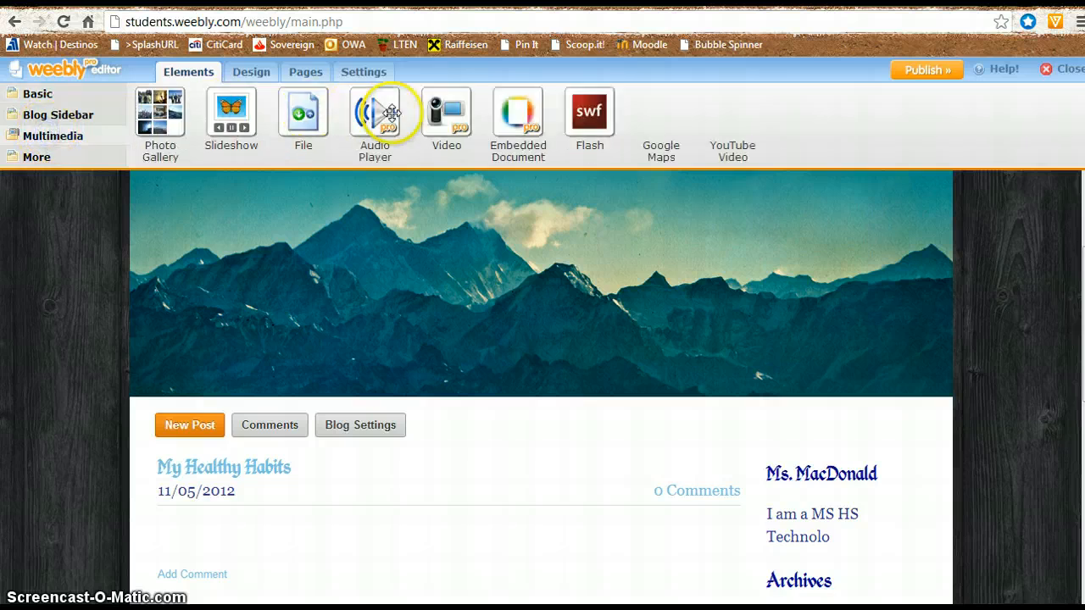
mouse_move(519, 112)
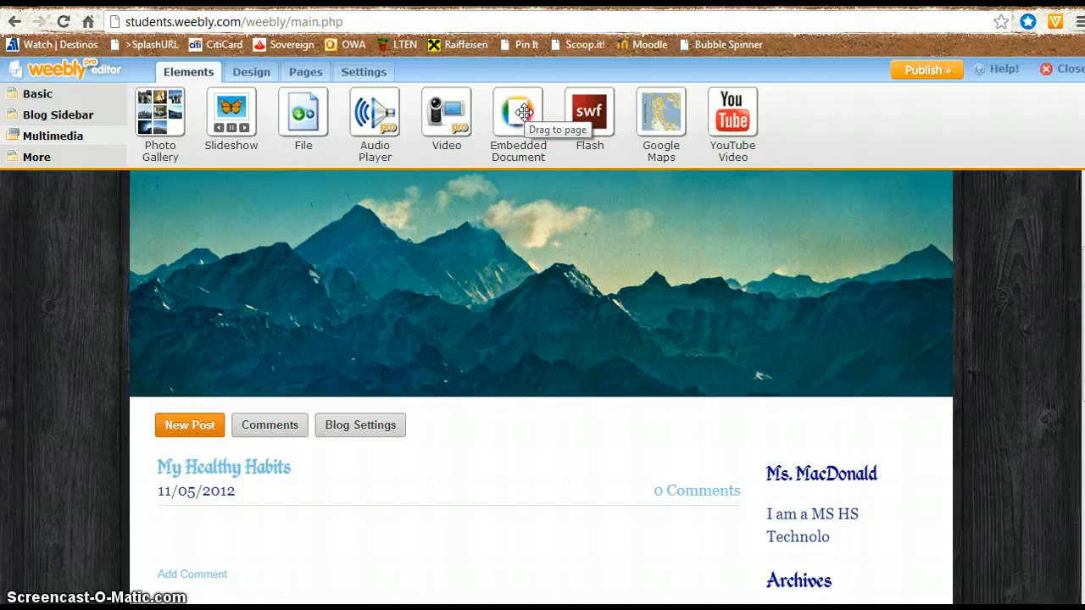
scroll("down", 3)
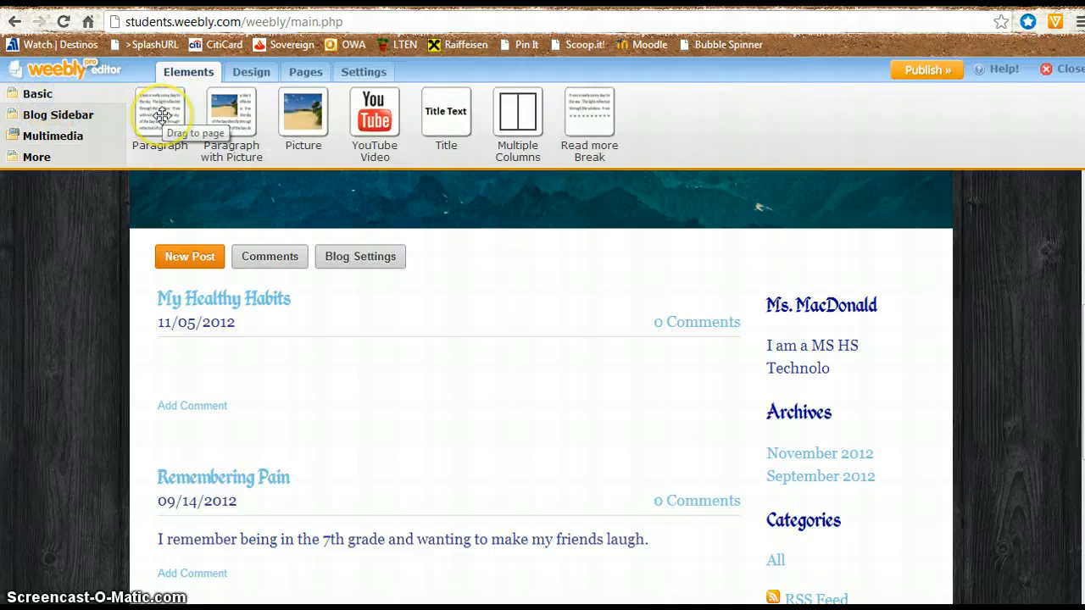
mouse_move(614, 491)
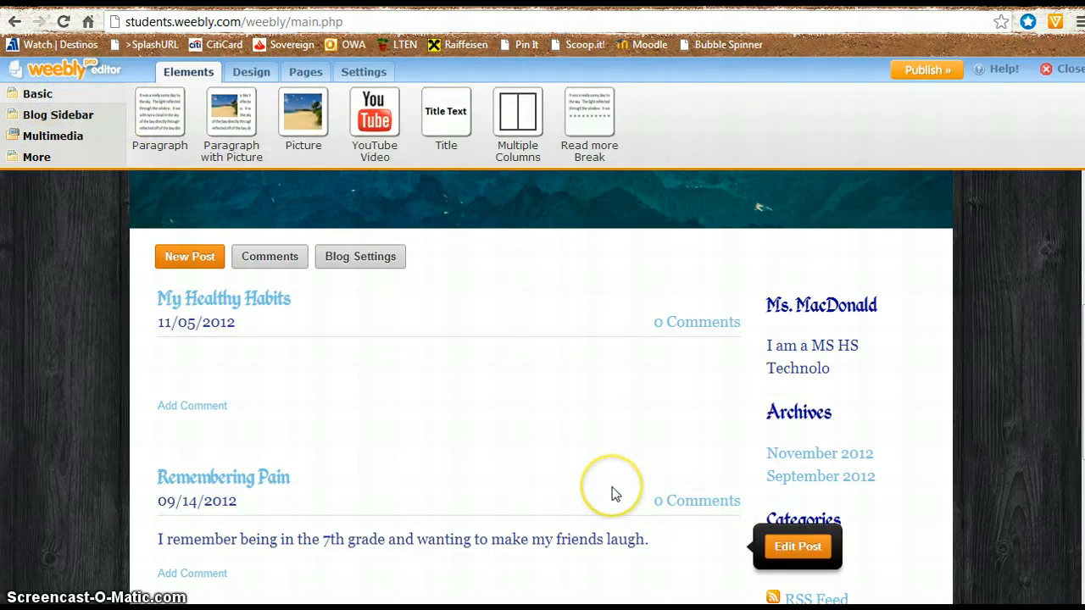
scroll("down", 3)
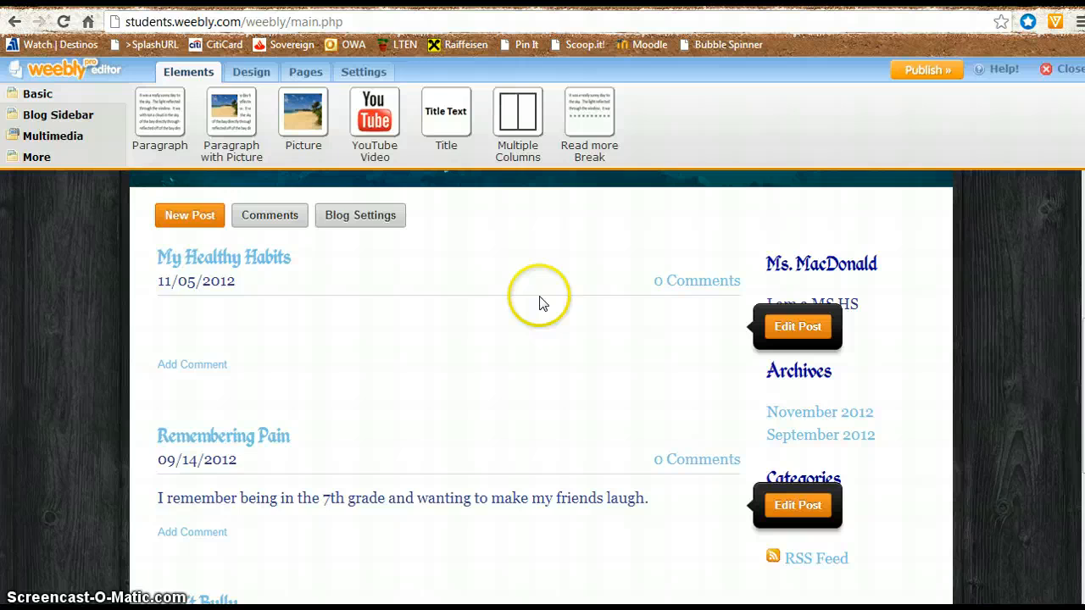
mouse_move(542, 303)
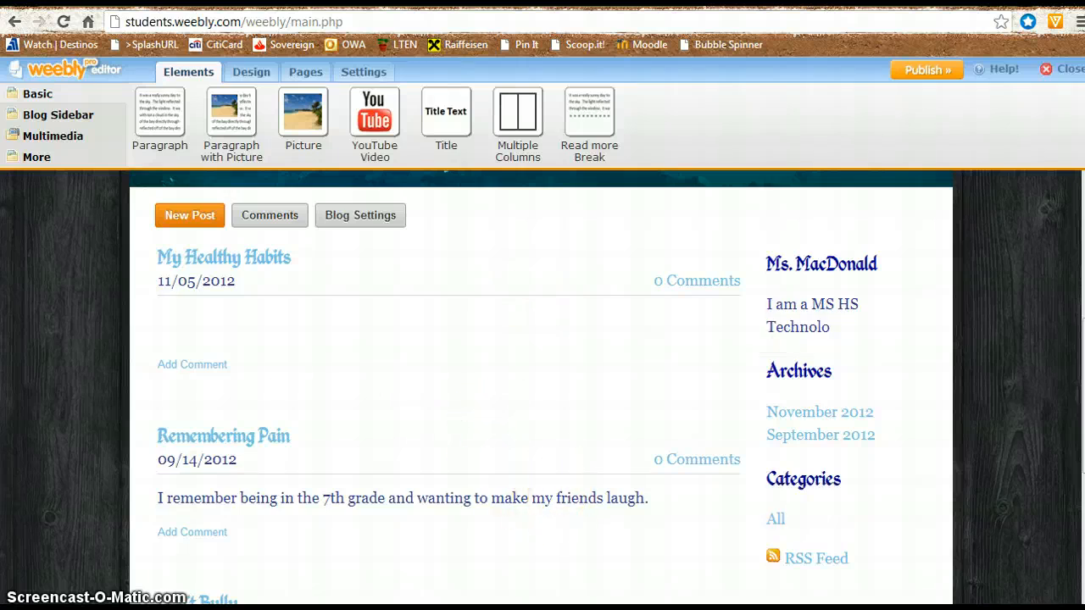